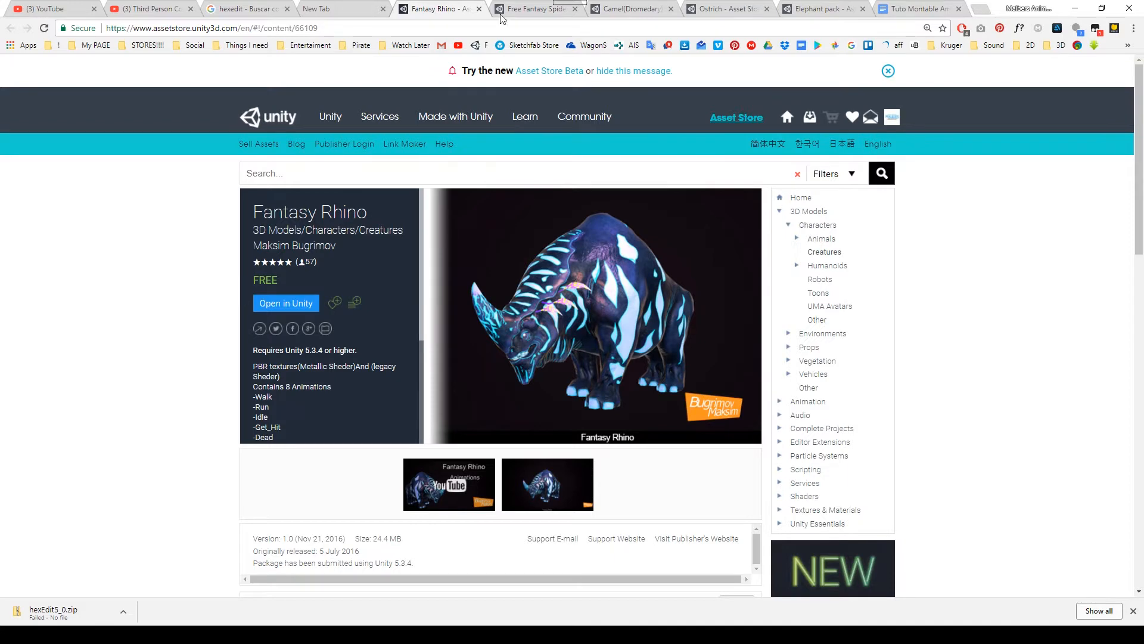
Review the Free Fantasy Spider, Camel (Dromedary) and Elephant pack Asset Store pages in turn.
left_click(536, 8)
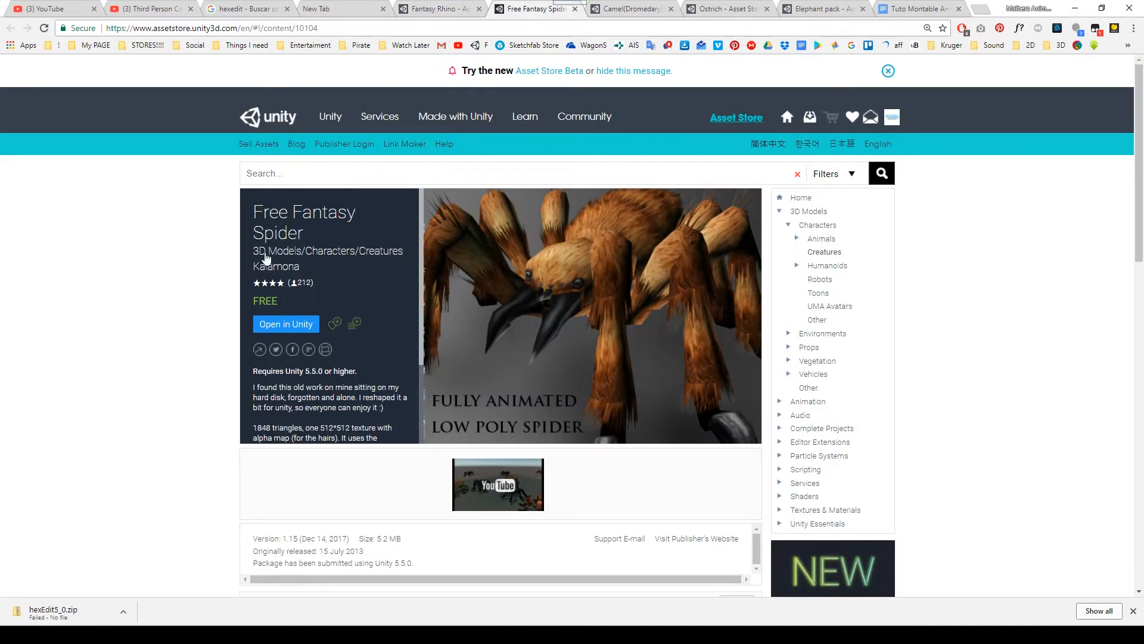
left_click(628, 9)
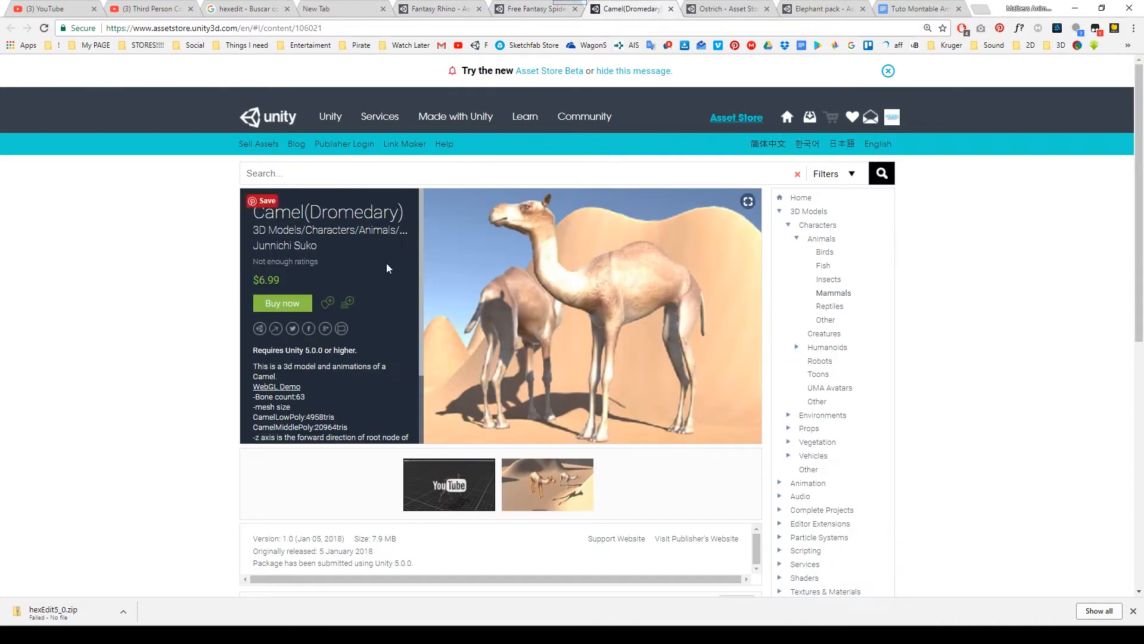
left_click(822, 9)
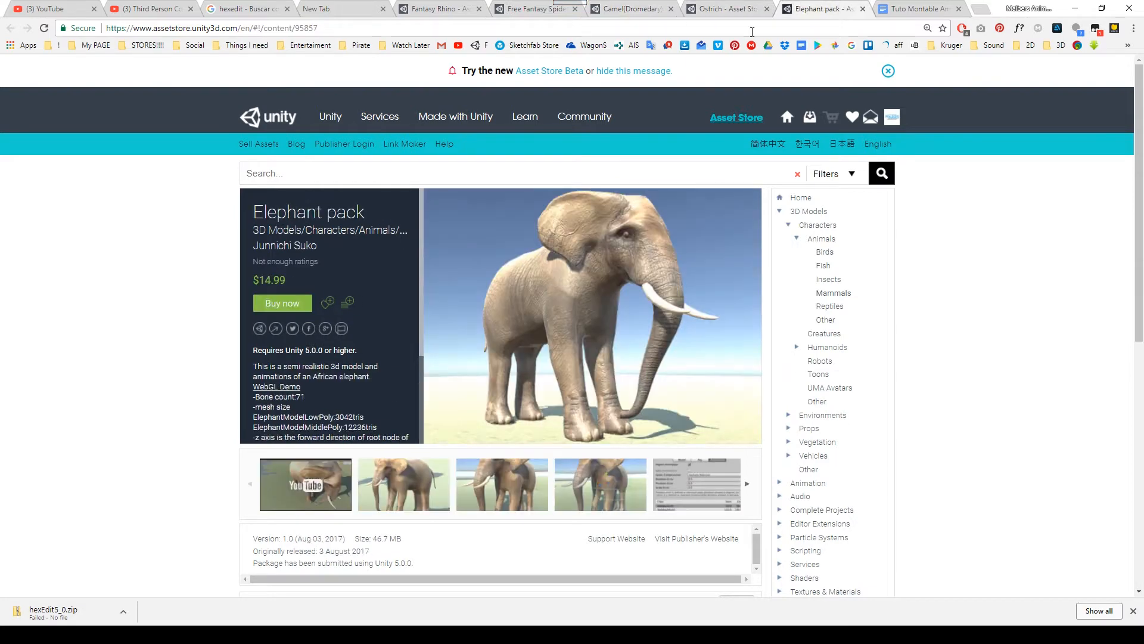
mouse_move(189, 302)
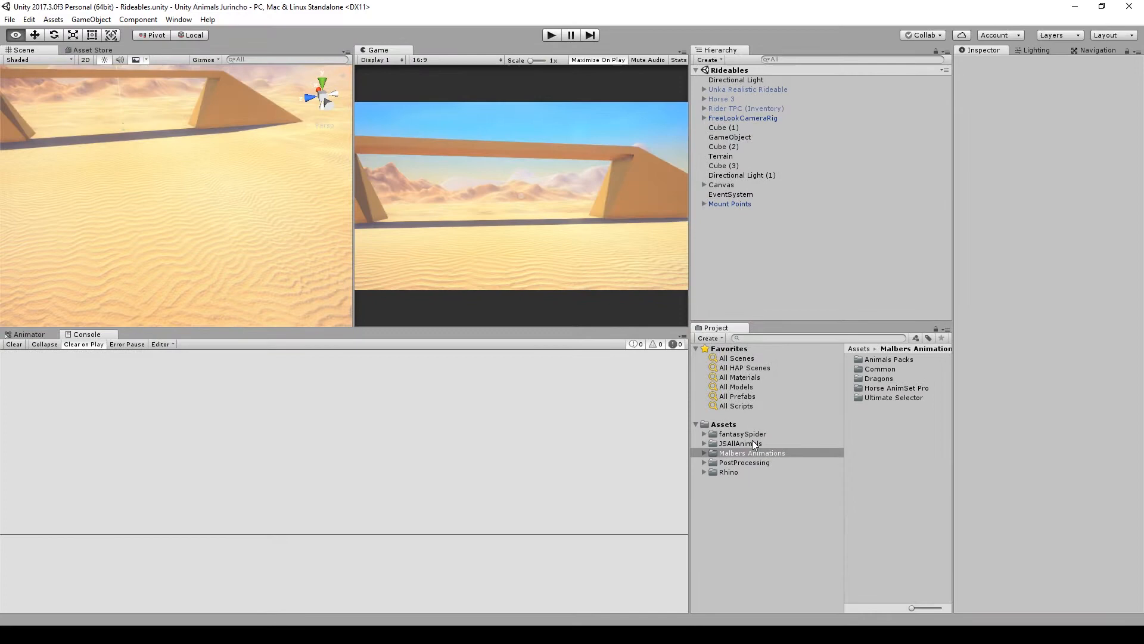
mouse_move(848, 467)
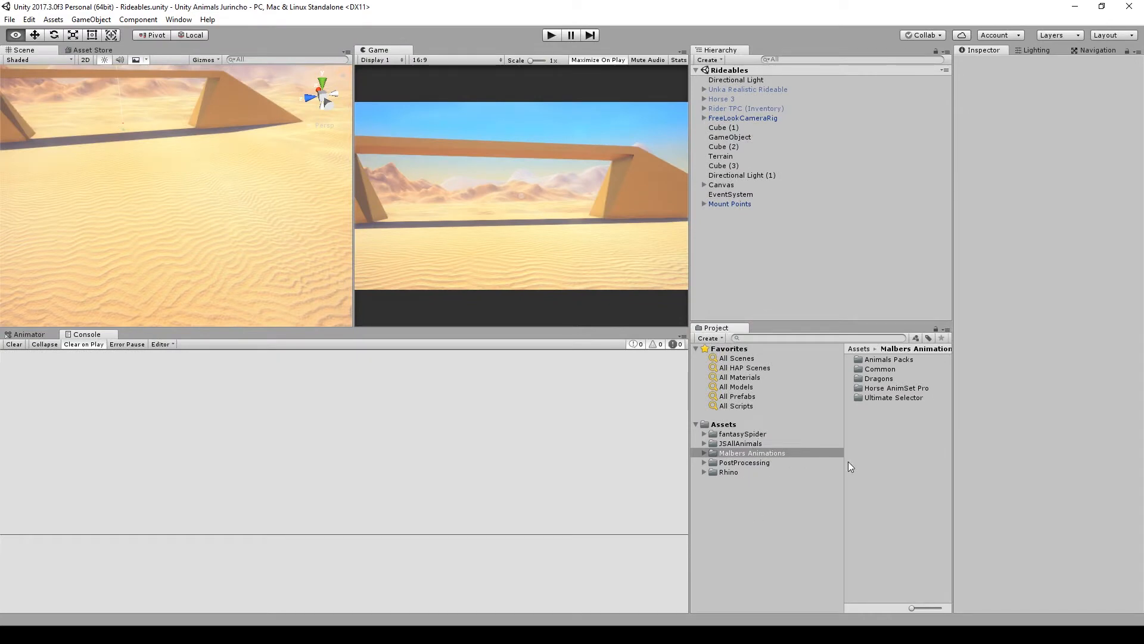
Place the rhino, spider, camel, ostrich and elephant in the desert; delete Unka, Horse 3, Rider TPC.
left_click(896, 387)
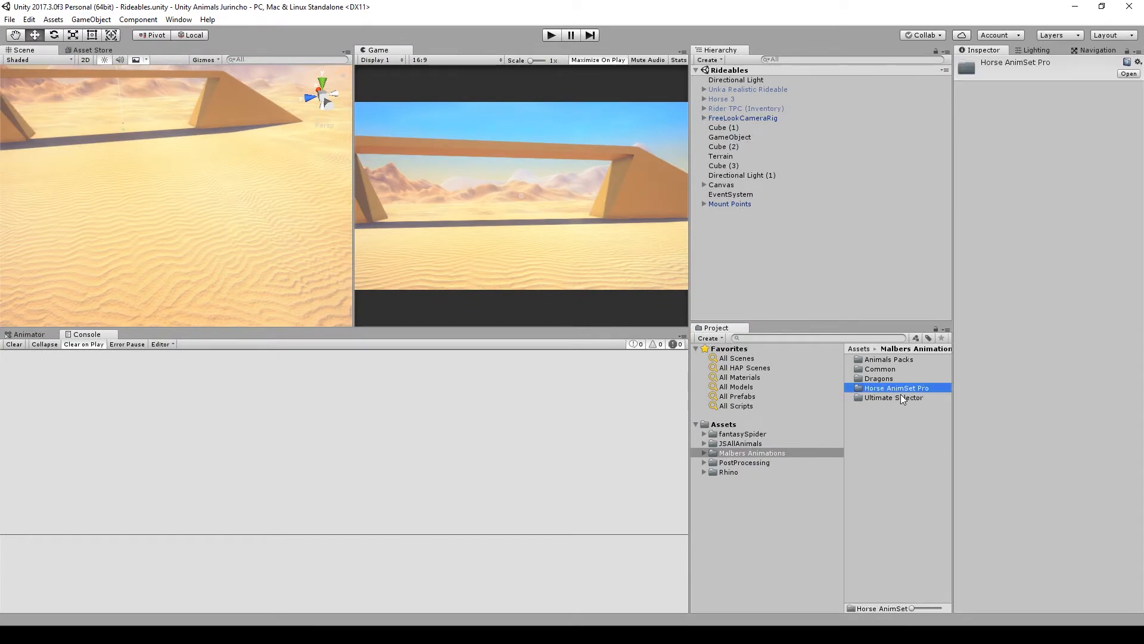
left_click(742, 434)
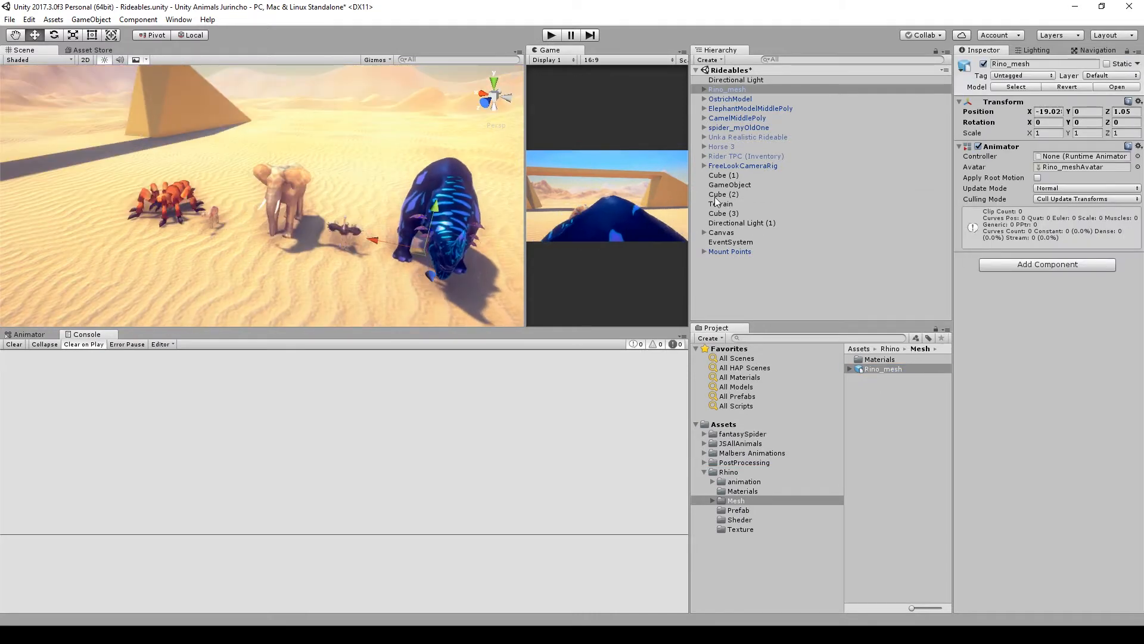
left_click(747, 137)
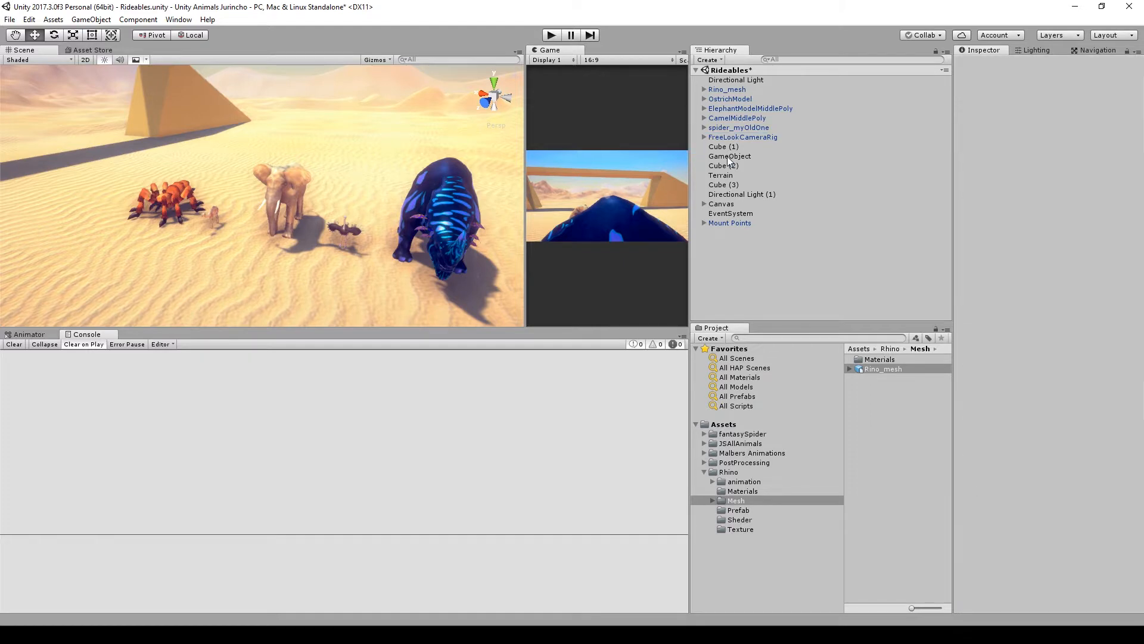
mouse_move(757, 144)
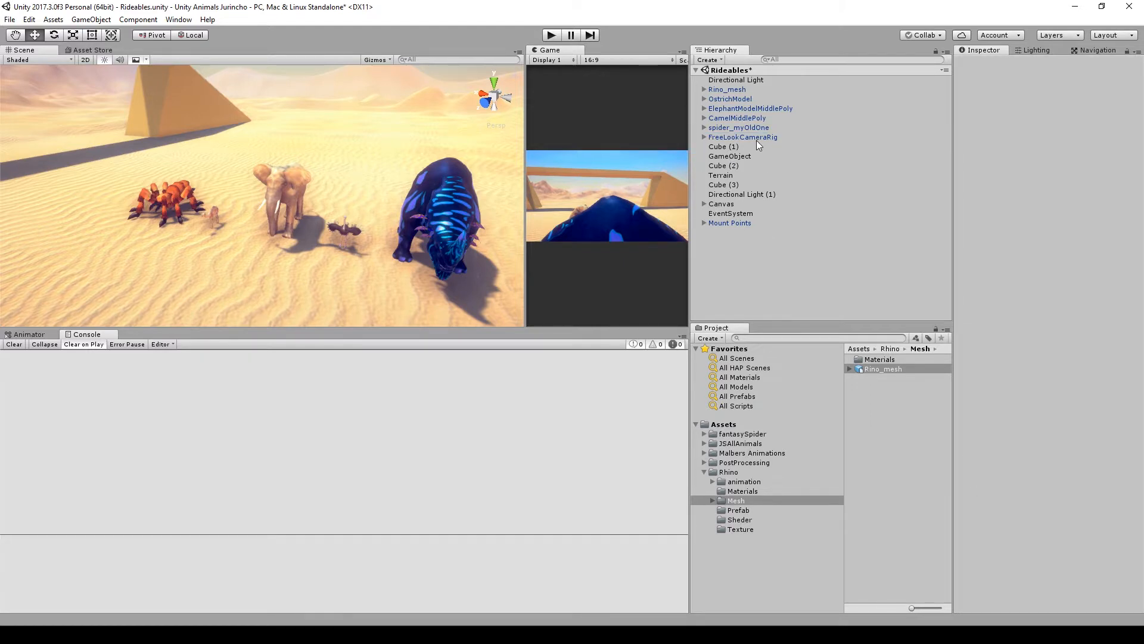
Select the five animal models and set them and their children to the Animal layer.
left_click(742, 137)
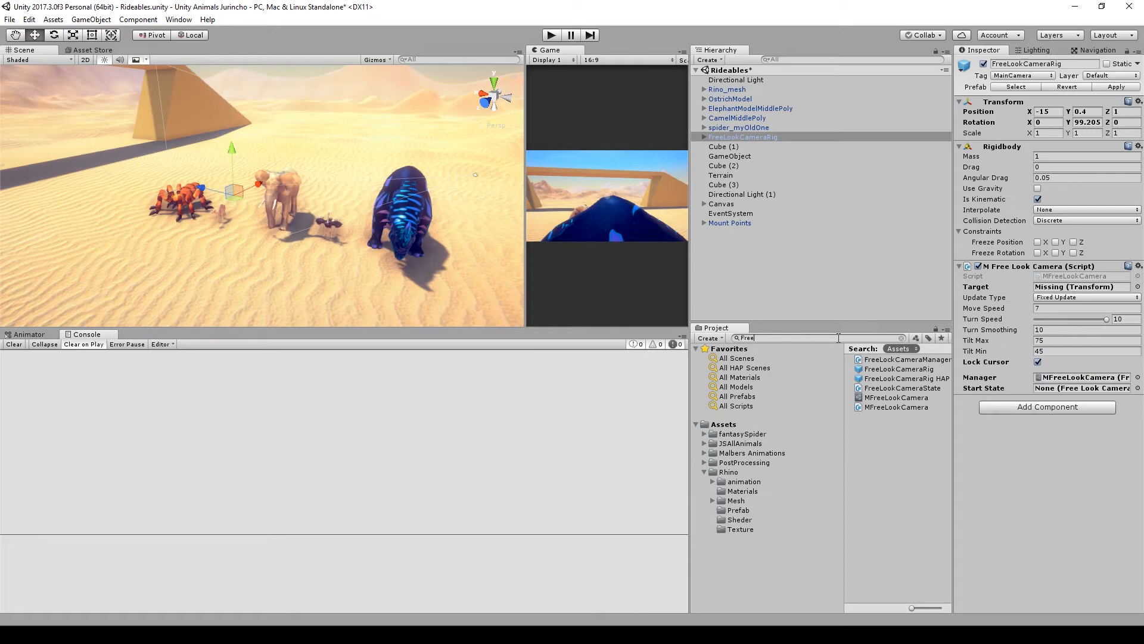
left_click(898, 368)
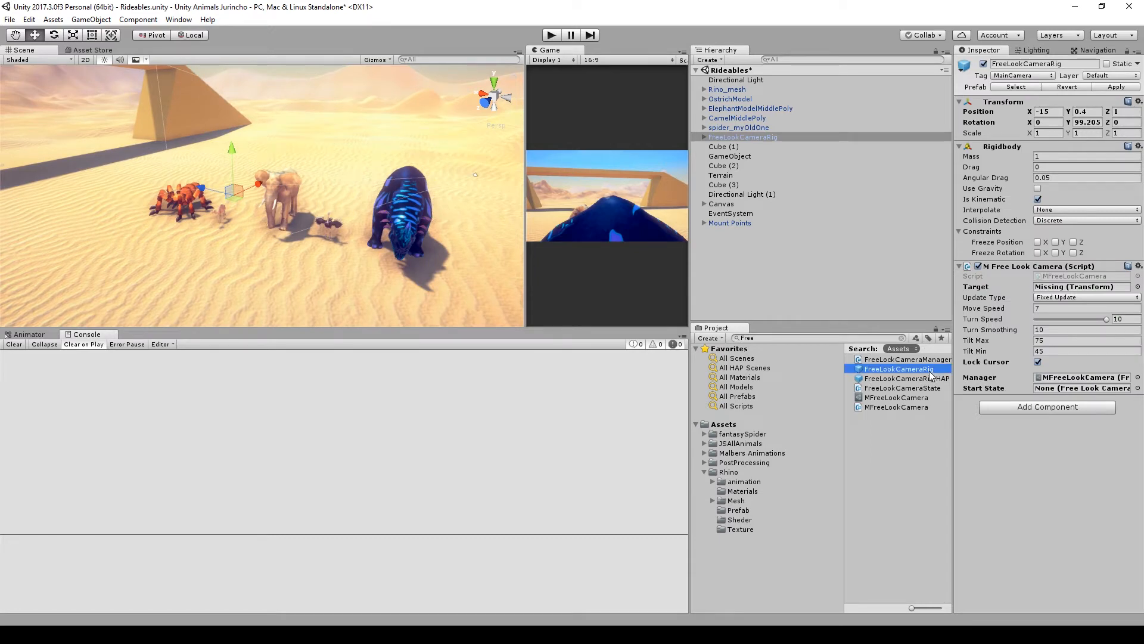
left_click(738, 127)
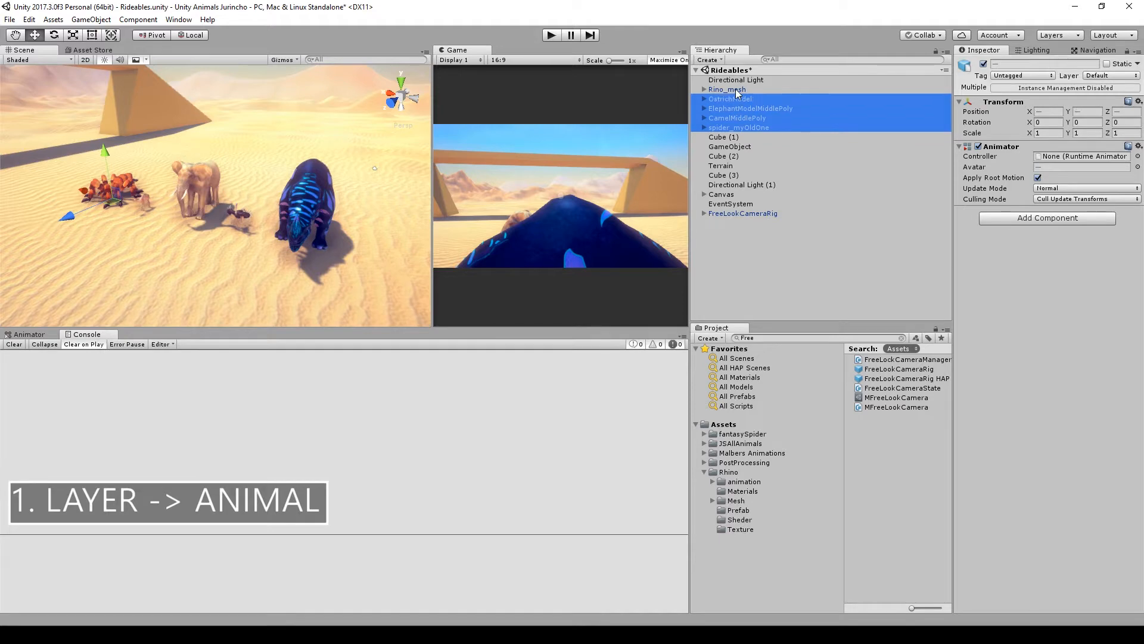
left_click(1109, 75)
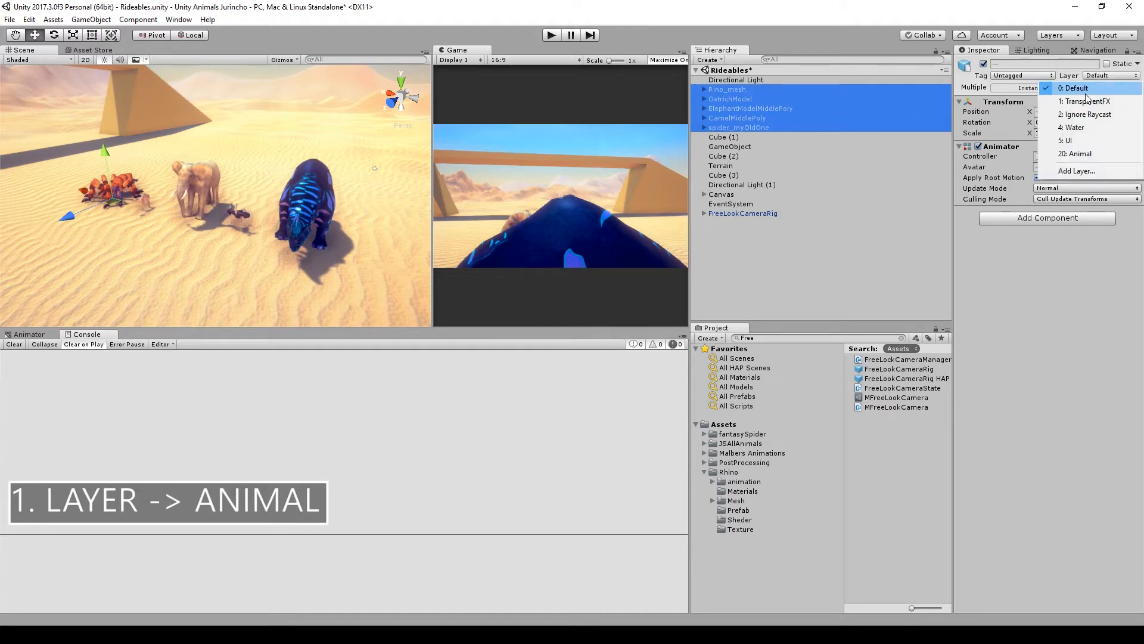
left_click(1075, 153)
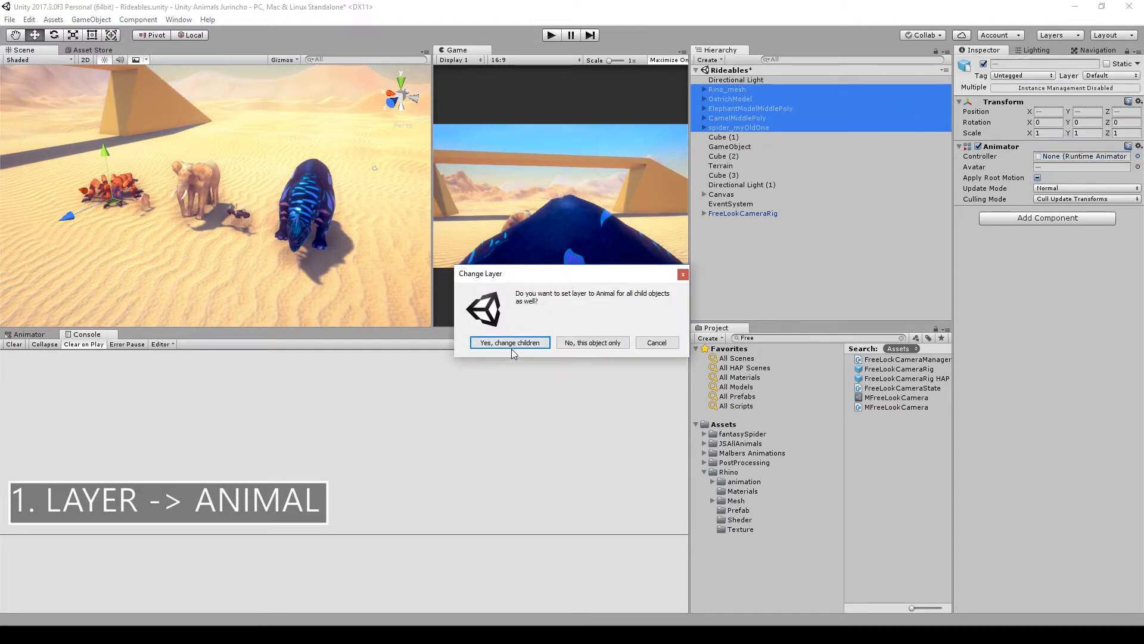
left_click(509, 343)
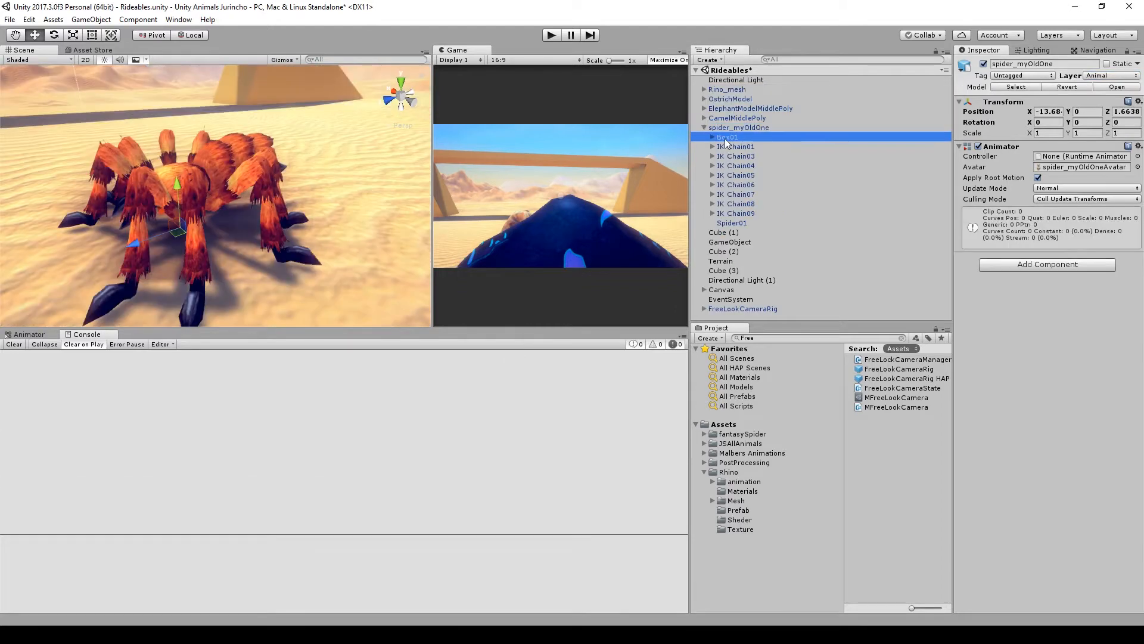
Resize the spider's Box01 Box Collider to fit its torso.
left_click(727, 137)
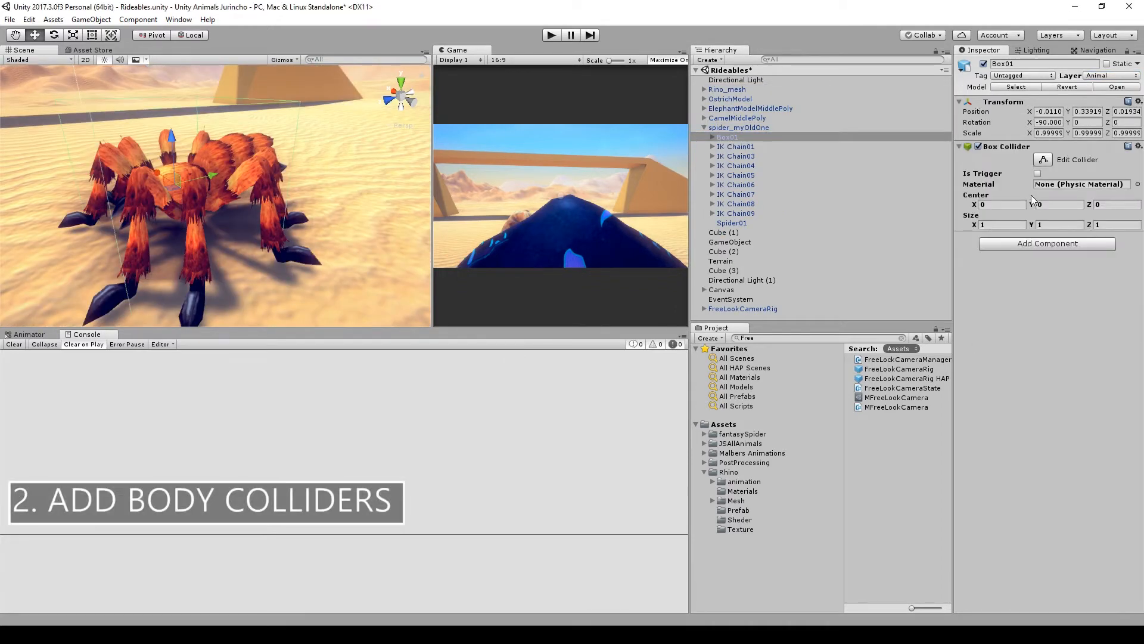
left_click(1004, 224)
type("0.36")
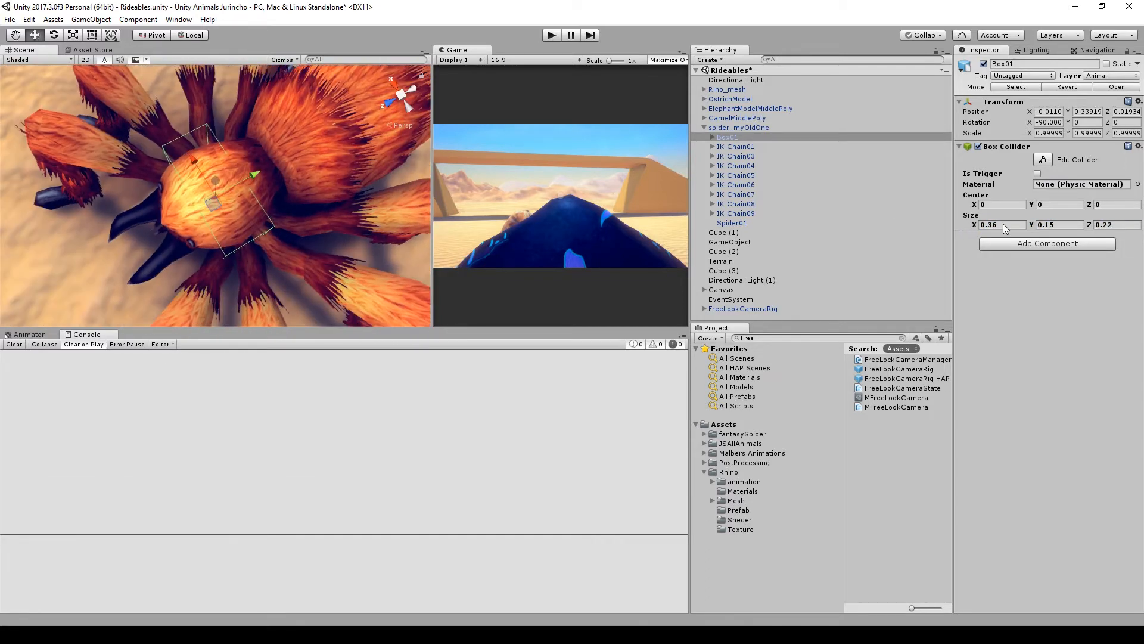
left_click(713, 137)
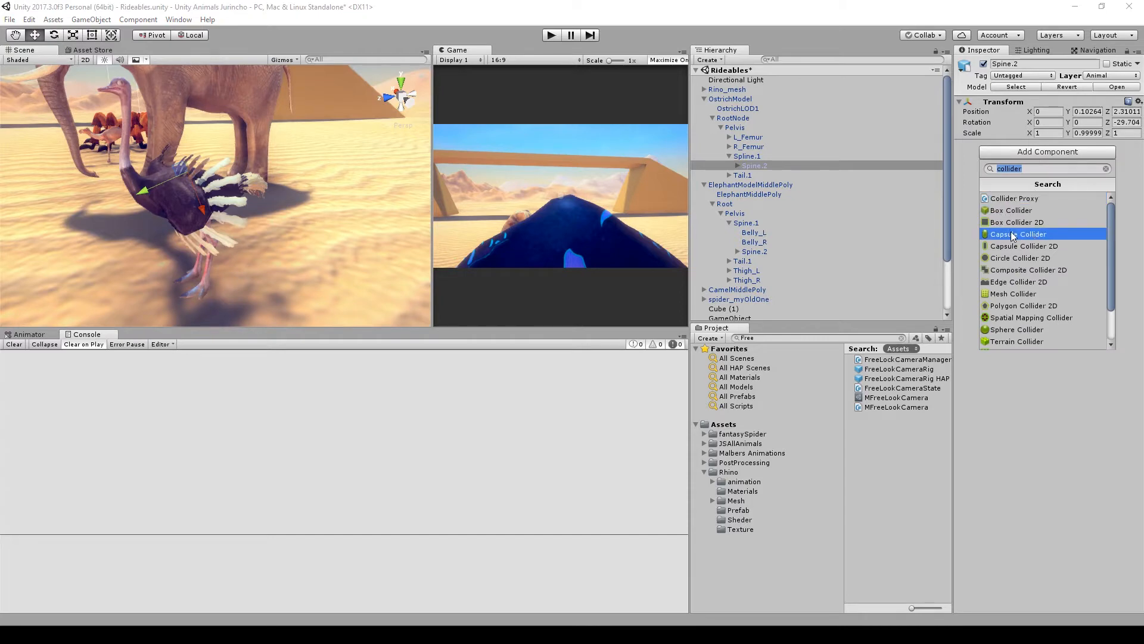
Add Capsule Colliders to the ostrich and rhino spine bones, tilted to match their chests.
left_click(1018, 234)
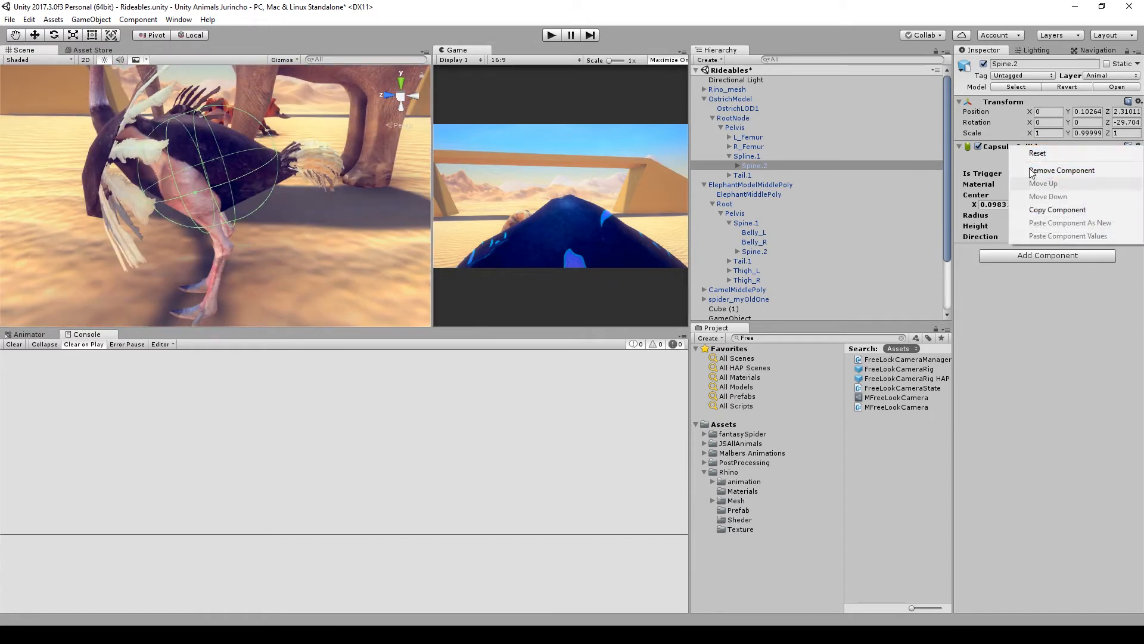
left_click(1062, 169)
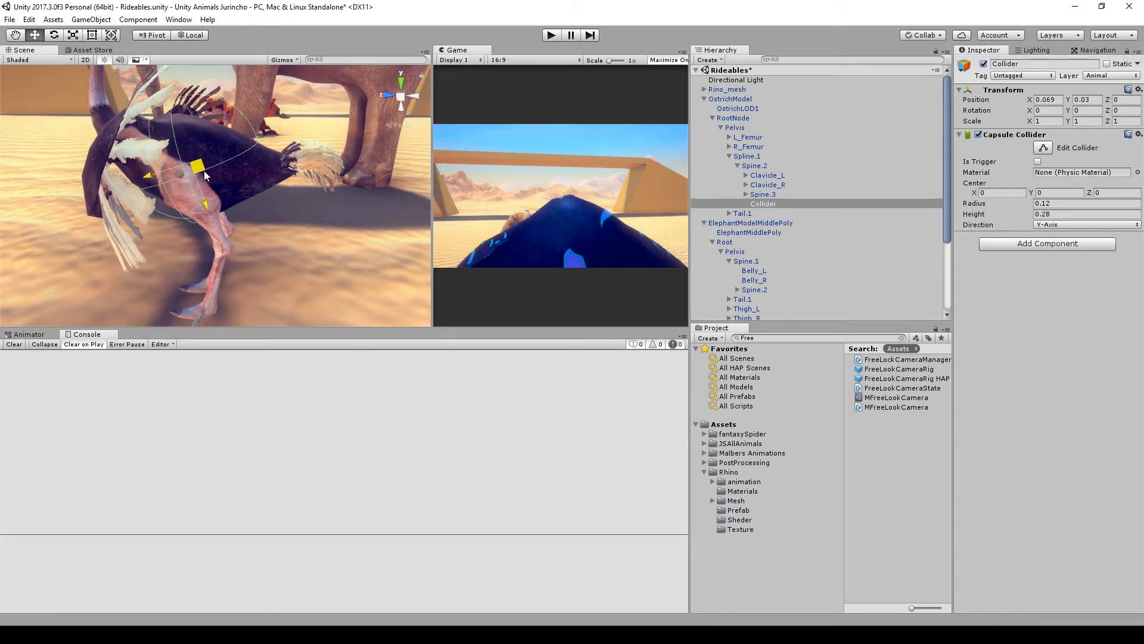
left_click_drag(205, 173, 195, 196)
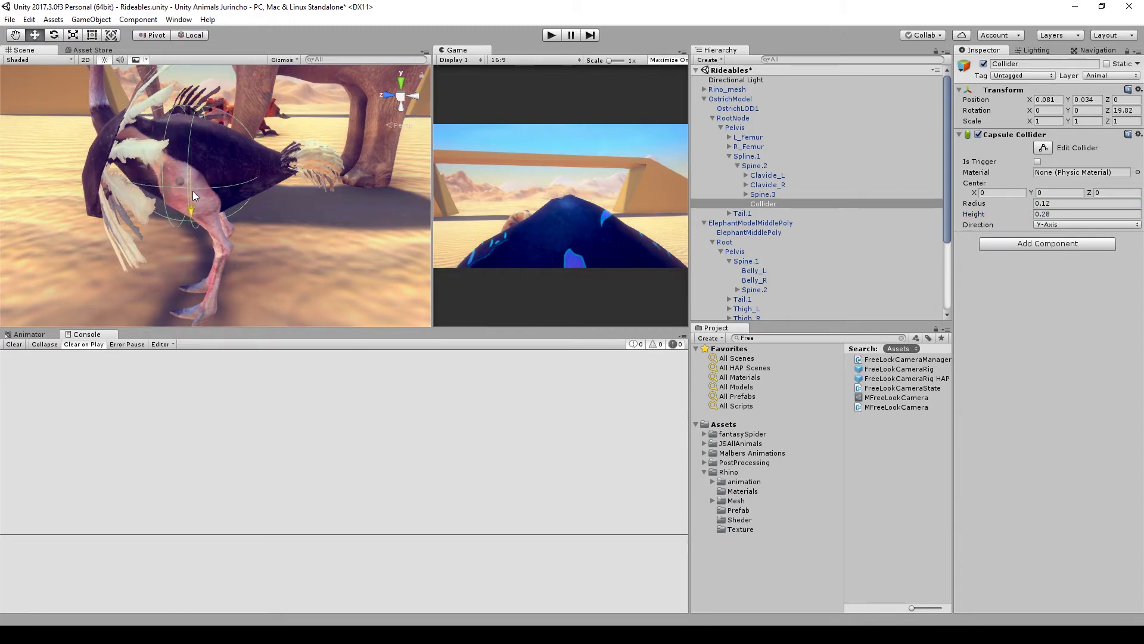
left_click(727, 89)
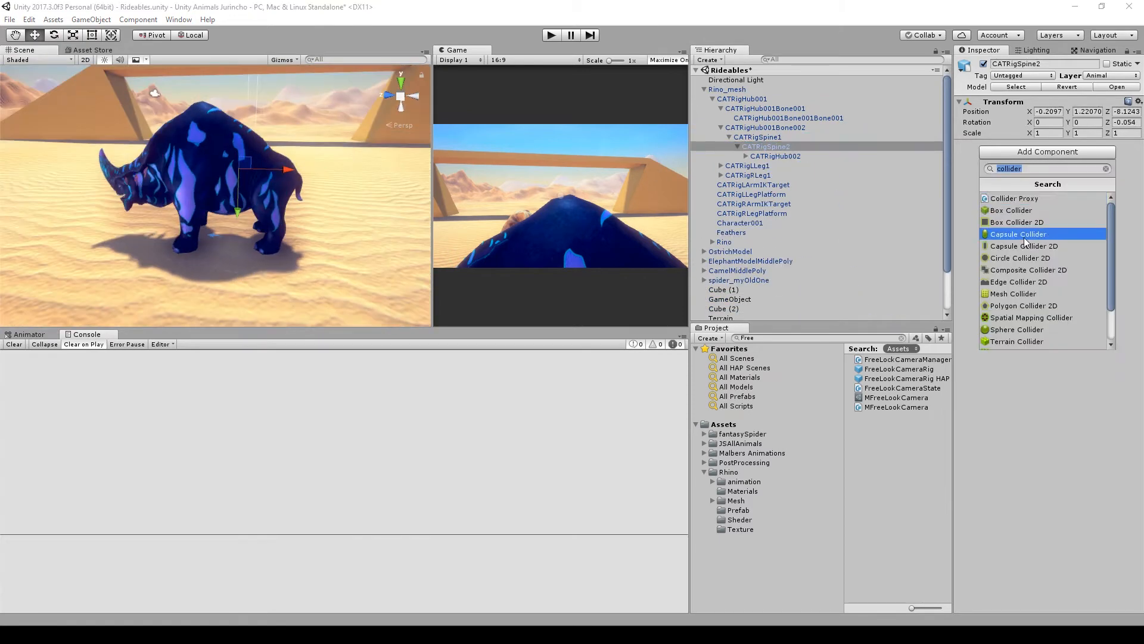
left_click(1018, 234)
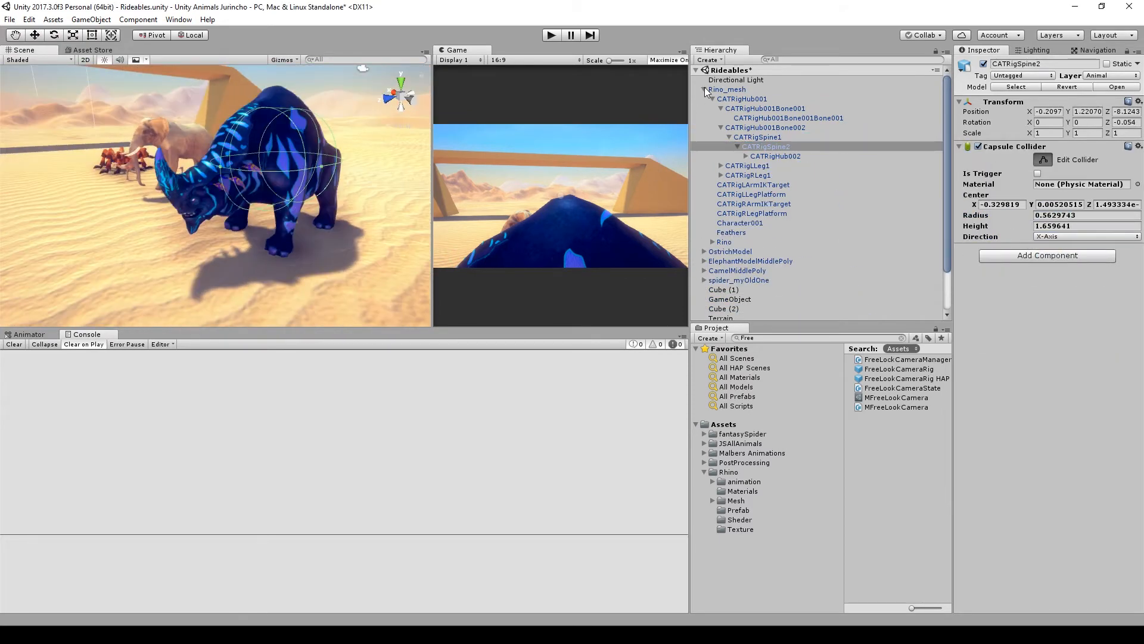
left_click(727, 98)
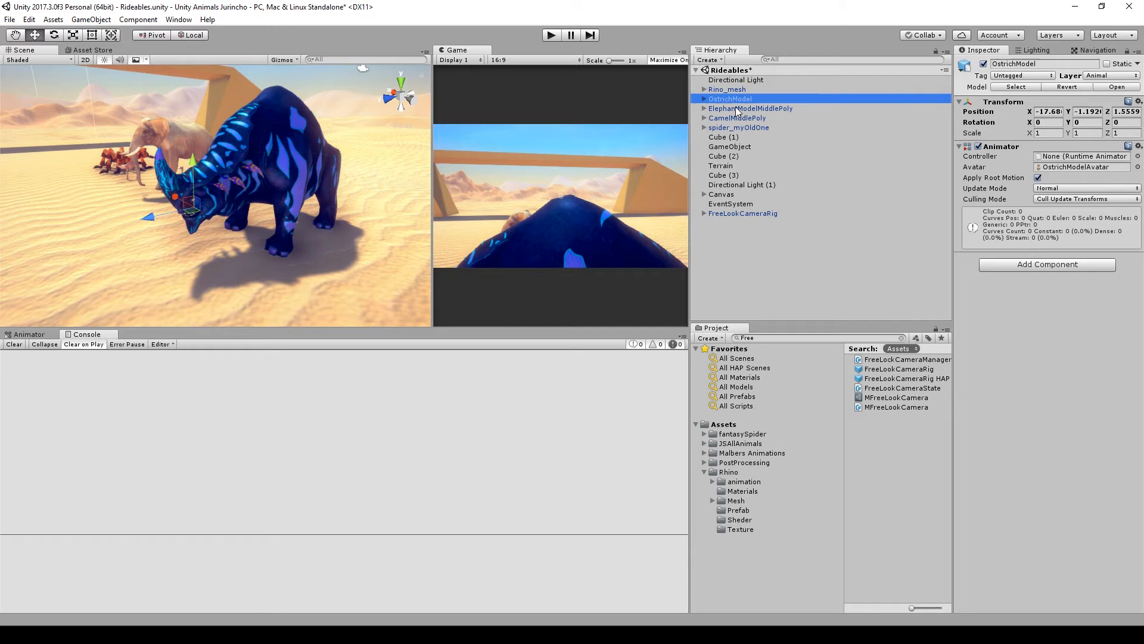
Browse Malbers Animations > Common > Clean Animal Animator and select the Animal Base controller.
left_click(738, 127)
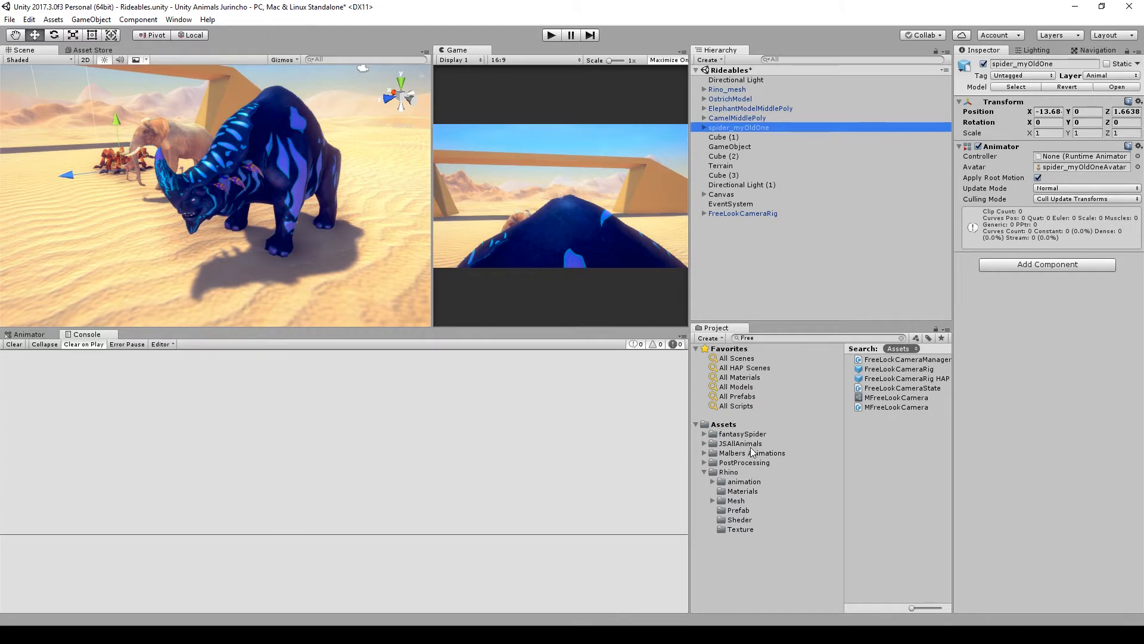
left_click(742, 472)
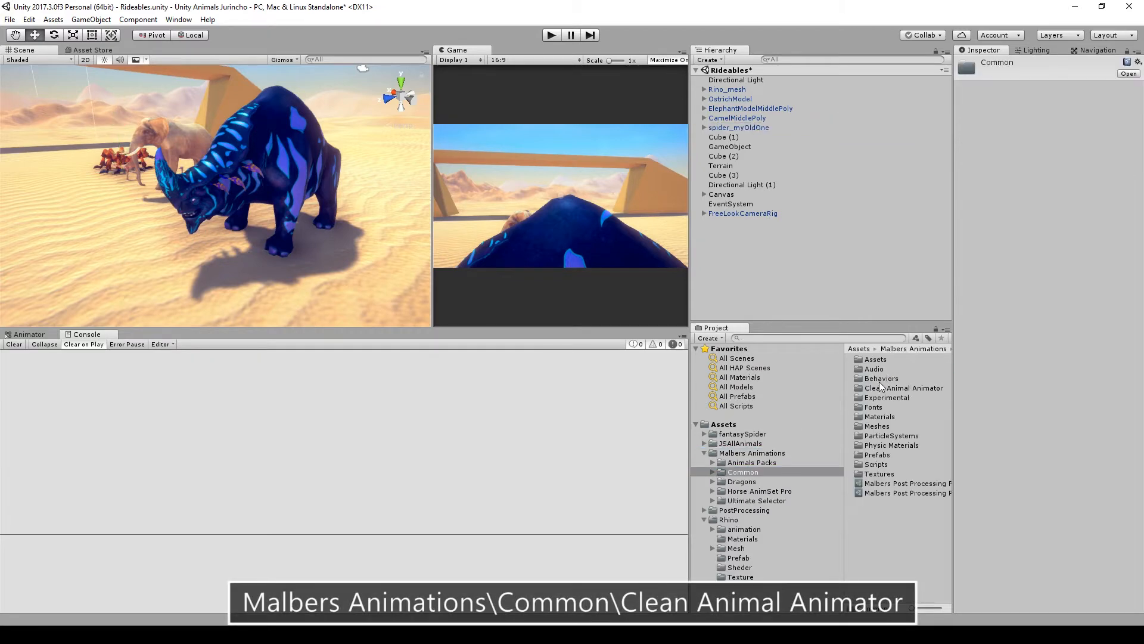
left_click(906, 388)
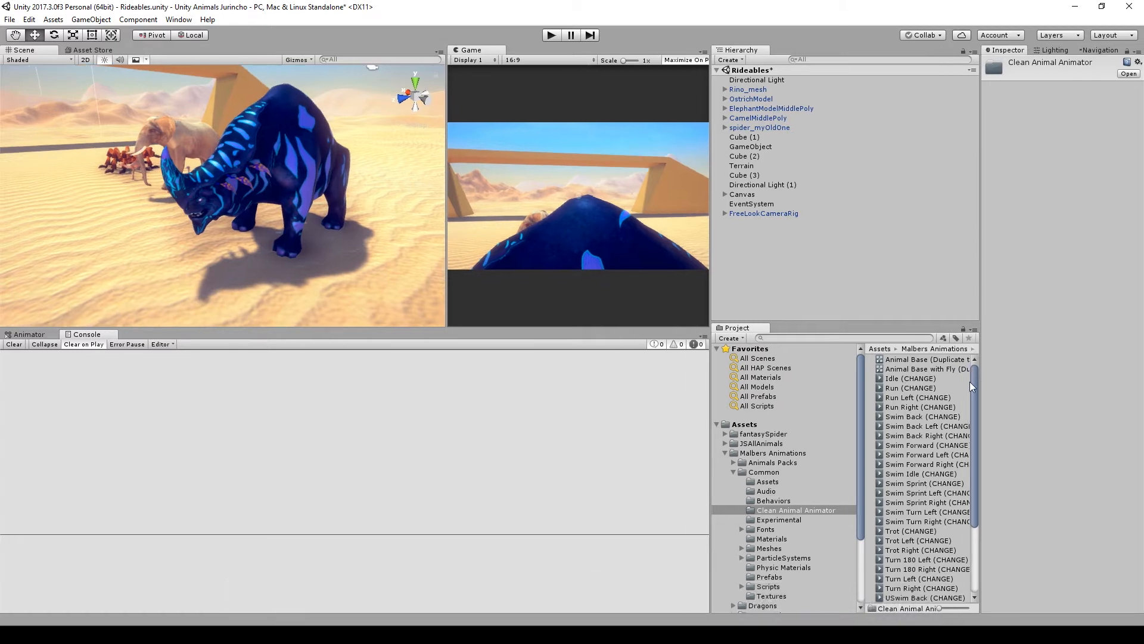
left_click(927, 359)
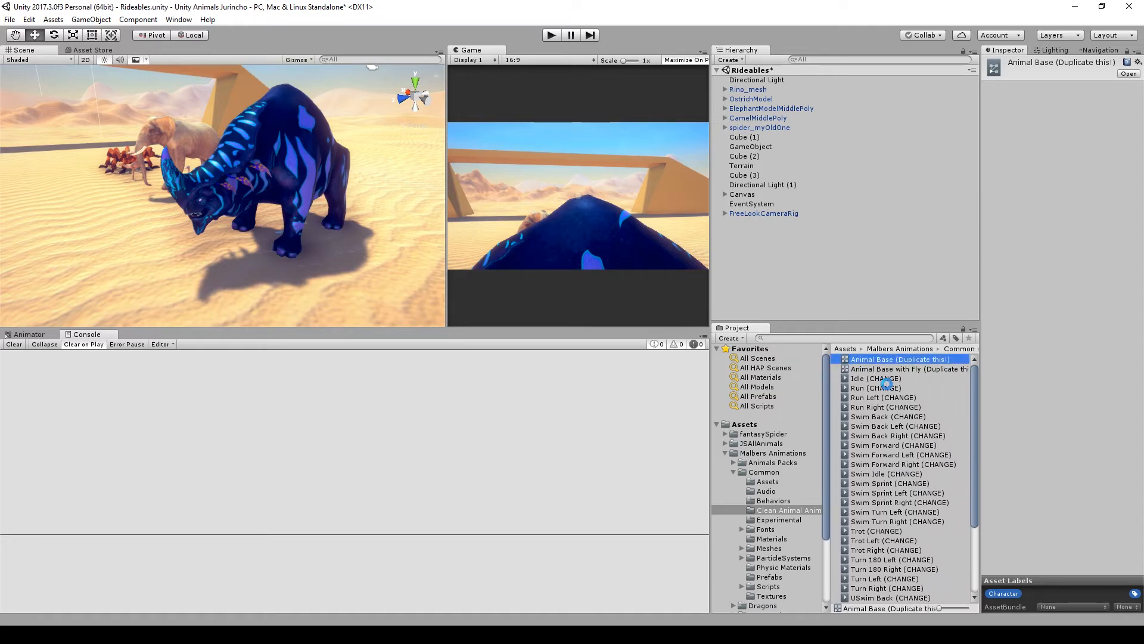
Copy Animal Base into Assets and rename the copy Spider.
left_click(904, 368)
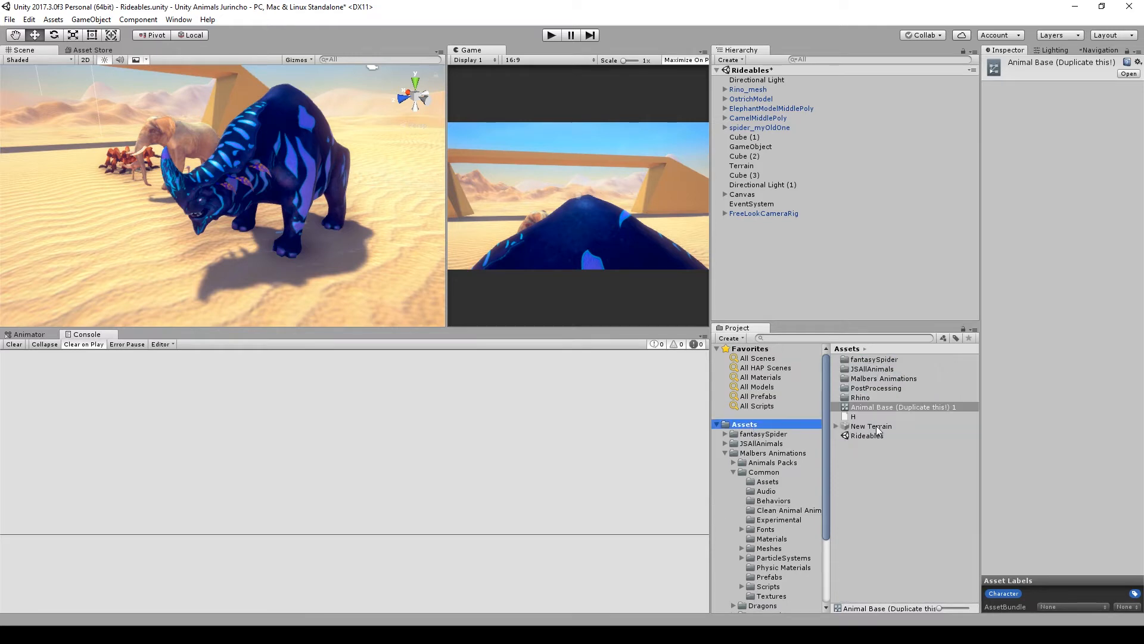
left_click(903, 406)
type("Spider")
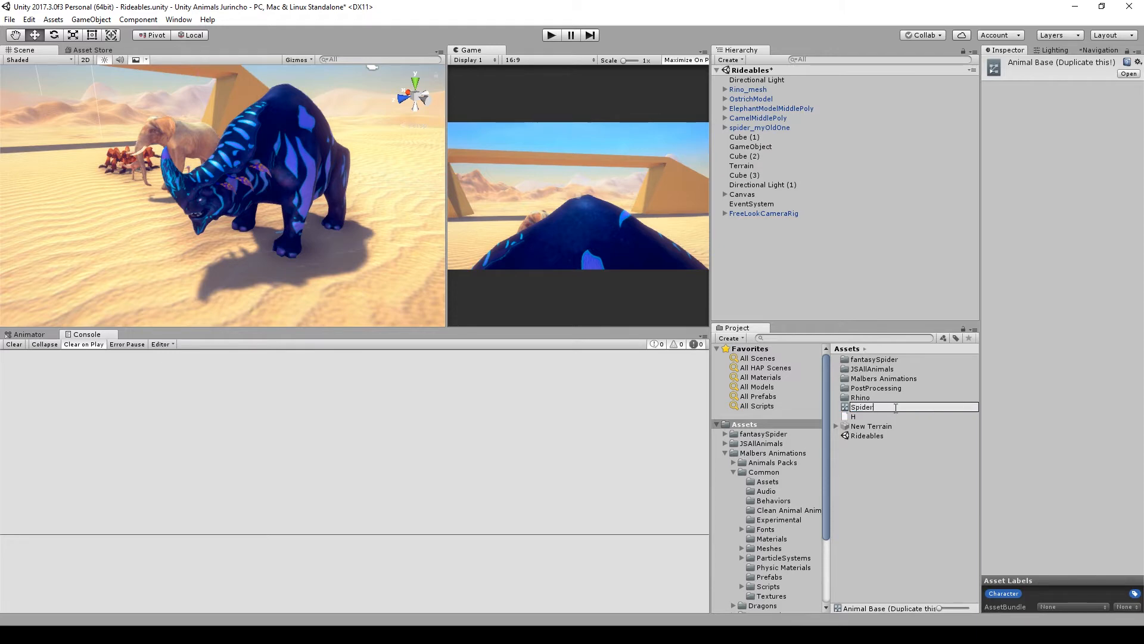
key("Return")
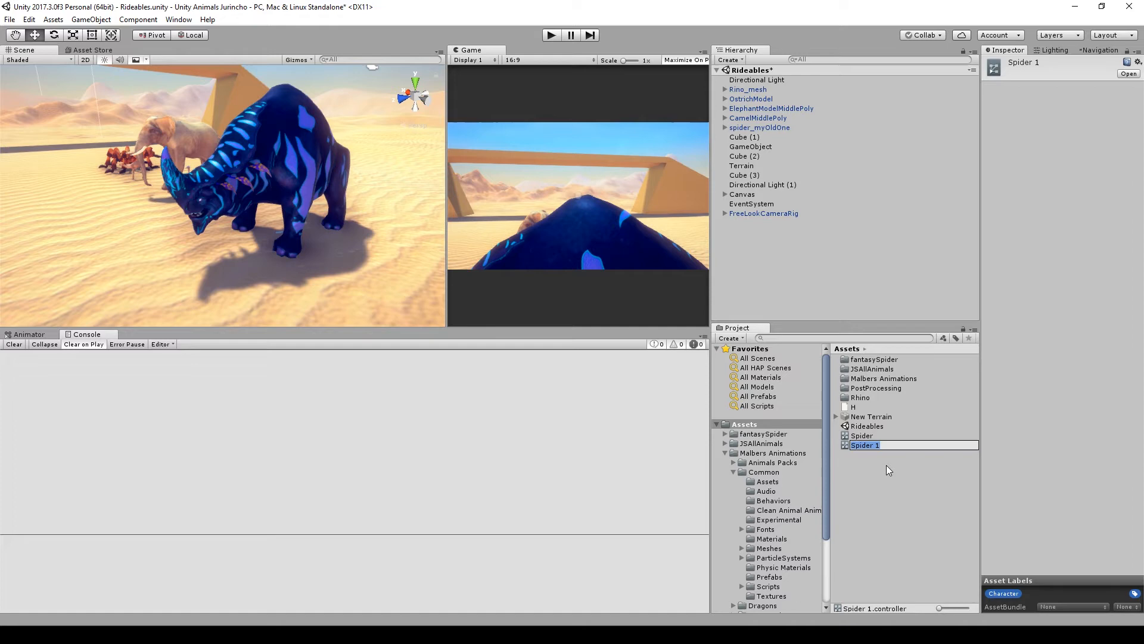
Make further controller copies named Rhino, Ostrich, Camel and Elephant.
type("Rhino 1")
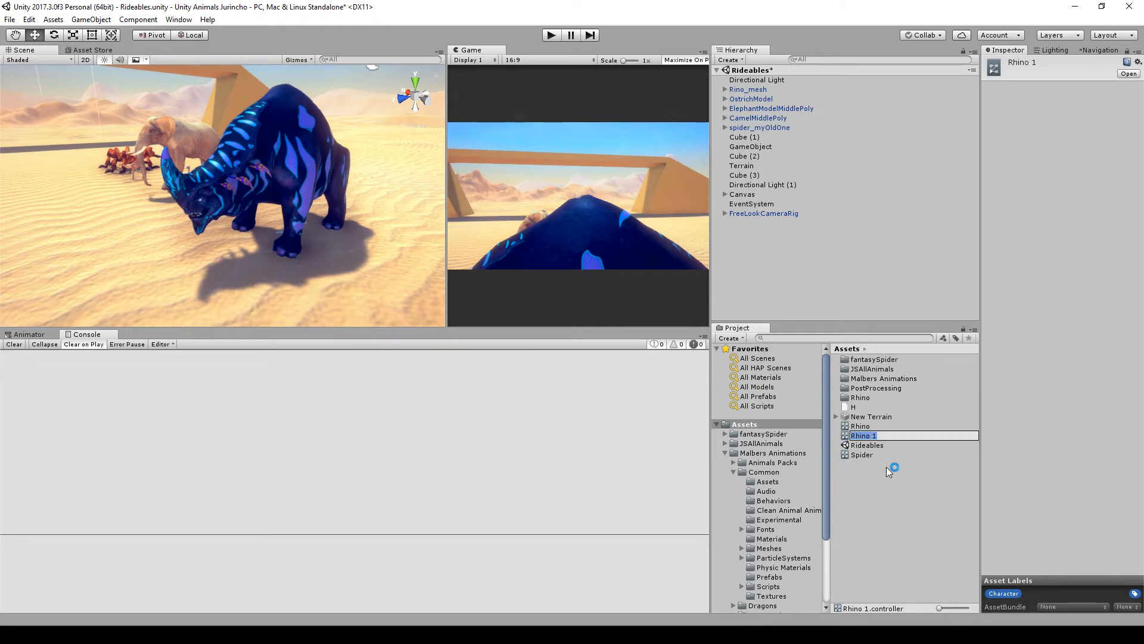
type("Ostrich 1")
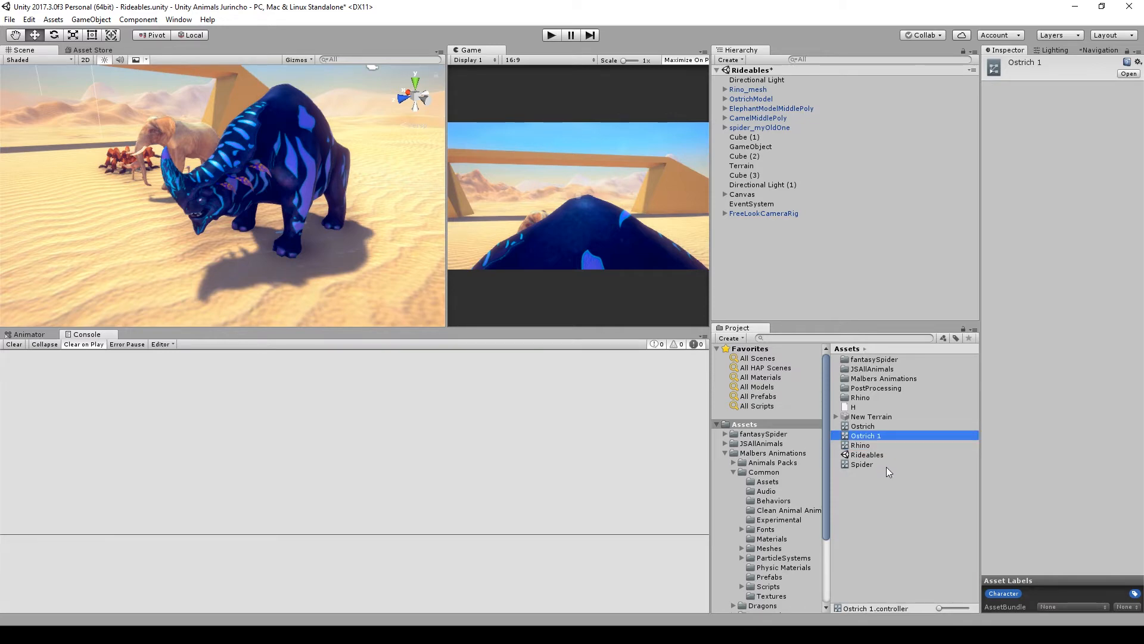
double_click(866, 435)
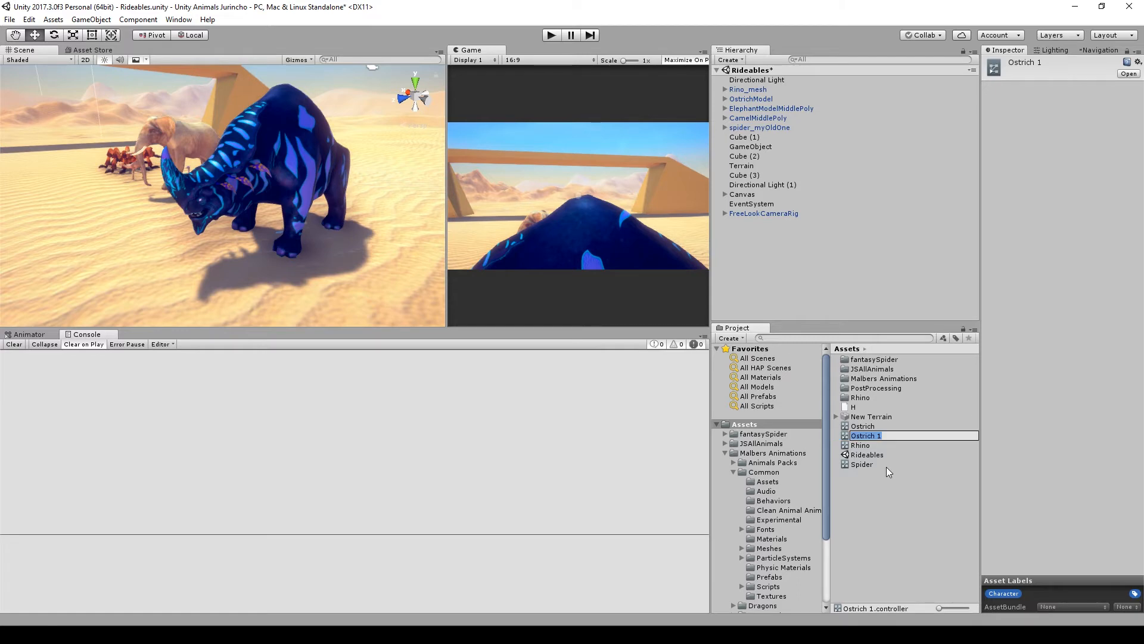
left_click(861, 407)
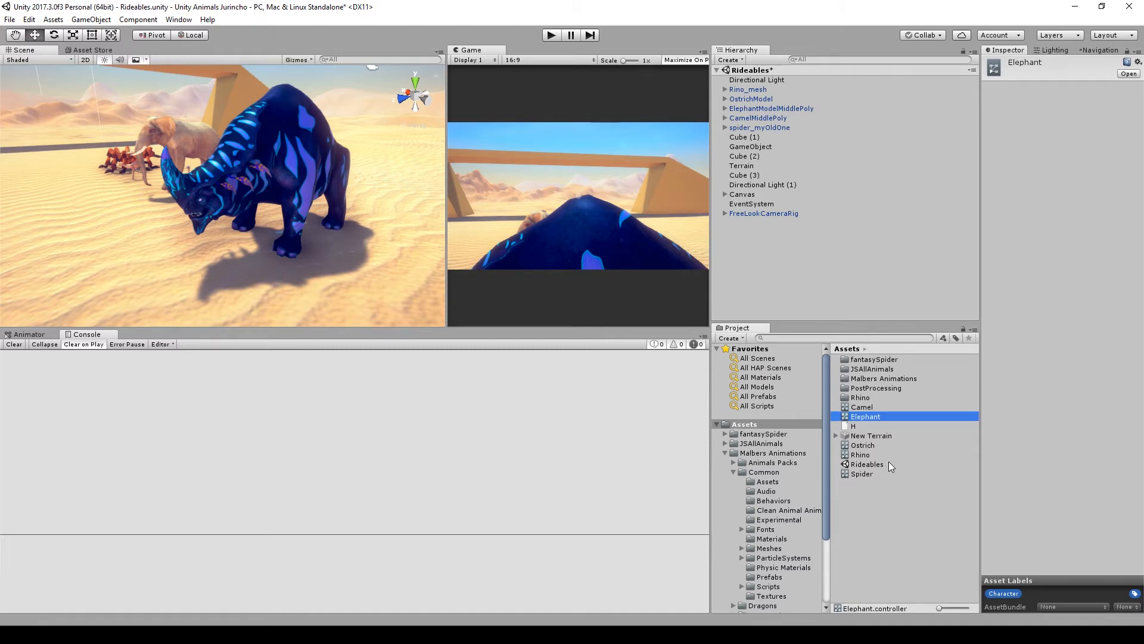
left_click(748, 88)
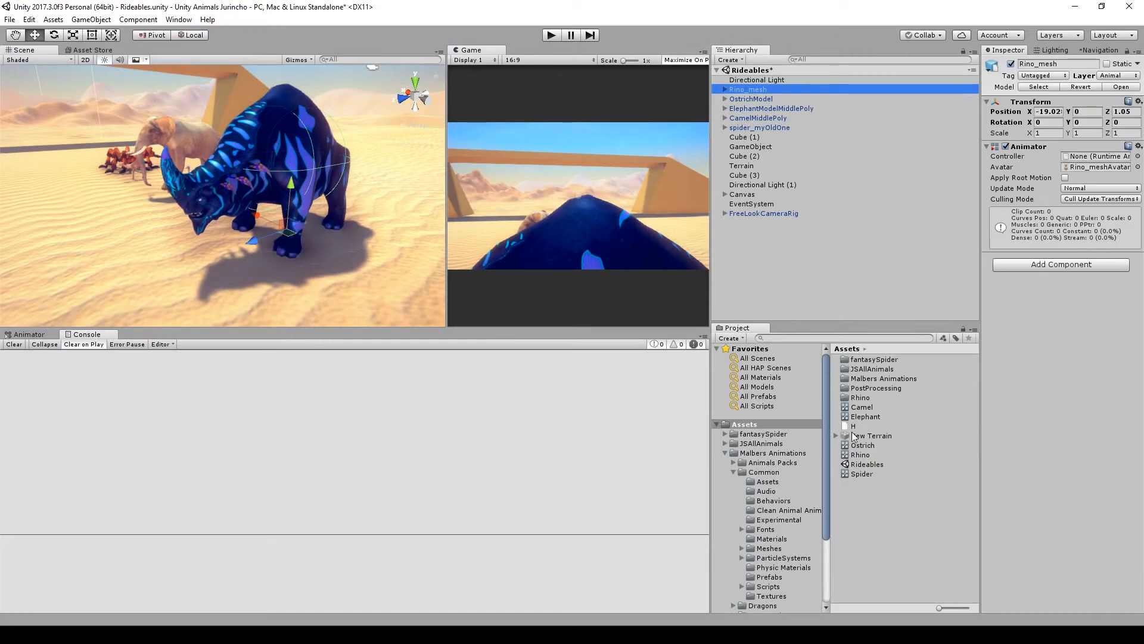
Assign the Rhino, Ostrich, Camel and Spider controllers to their matching animals' Animators.
left_click(1094, 155)
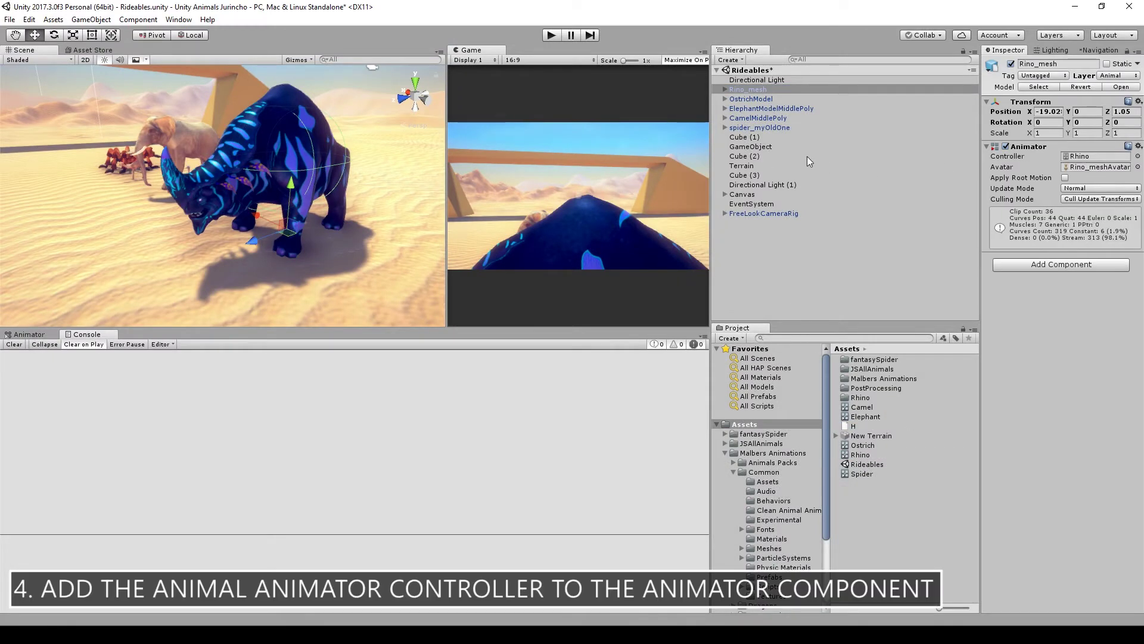
left_click(751, 98)
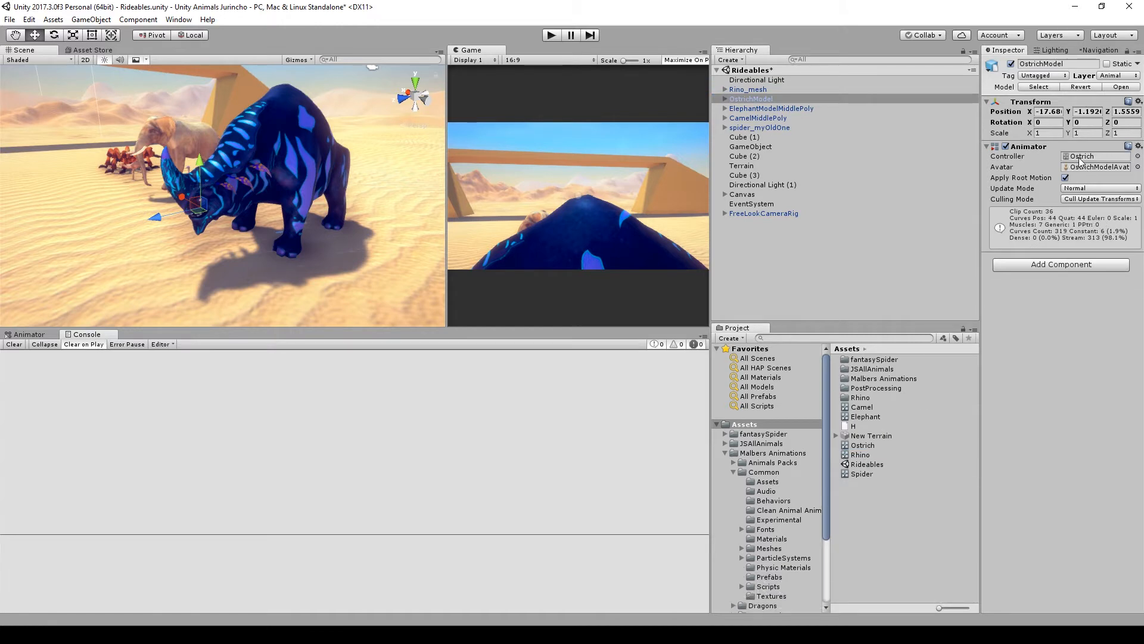
left_click(758, 117)
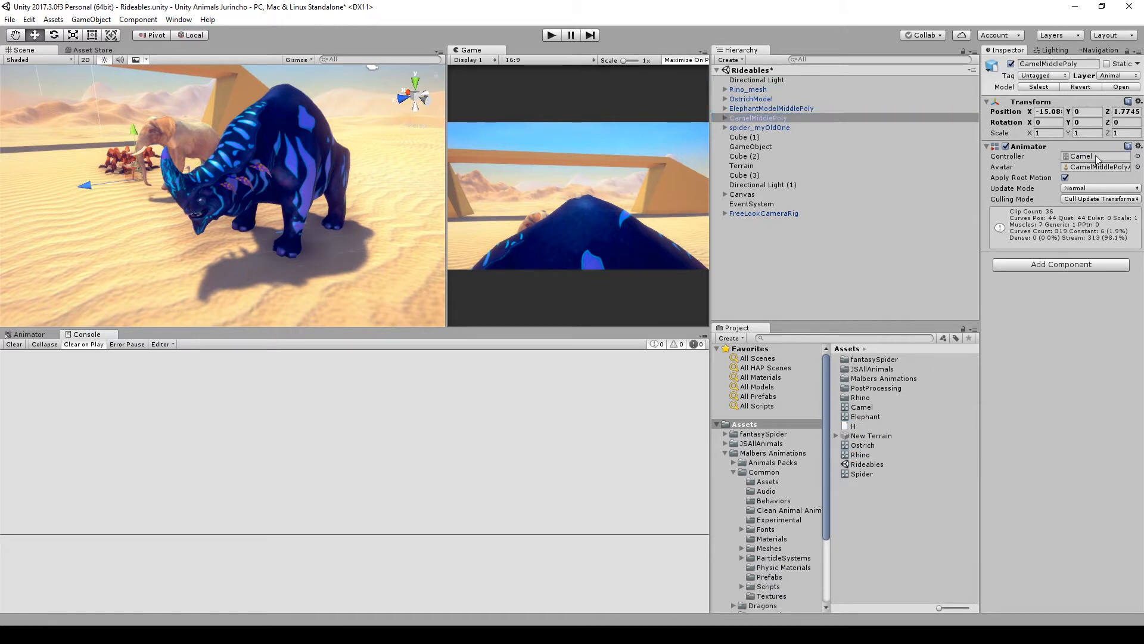
left_click(750, 98)
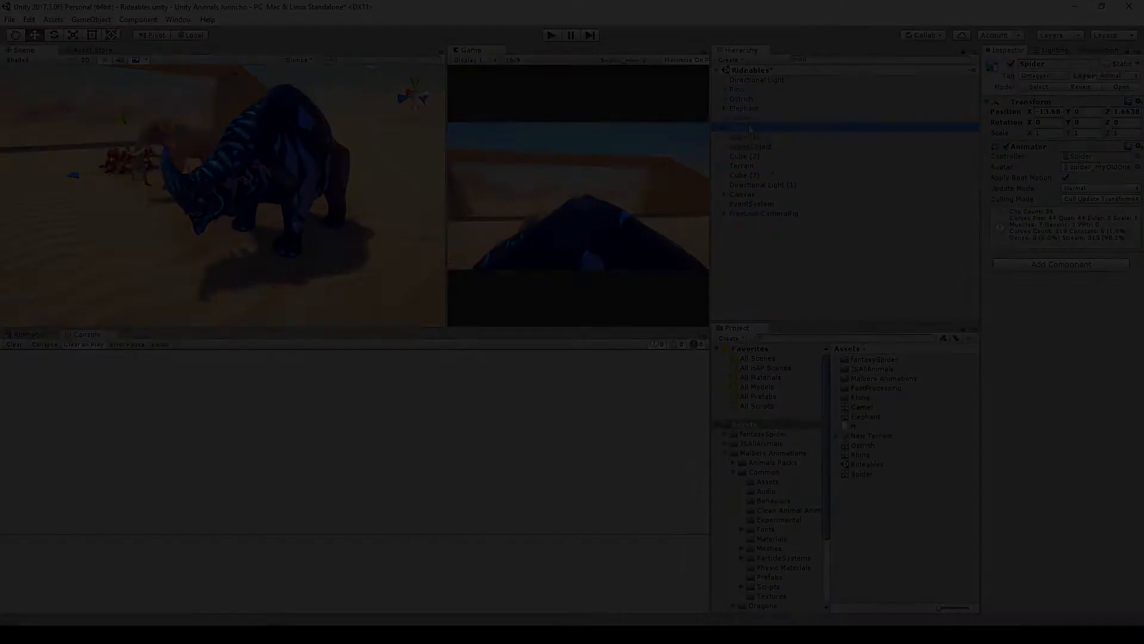
left_click(1060, 217)
type("rigi")
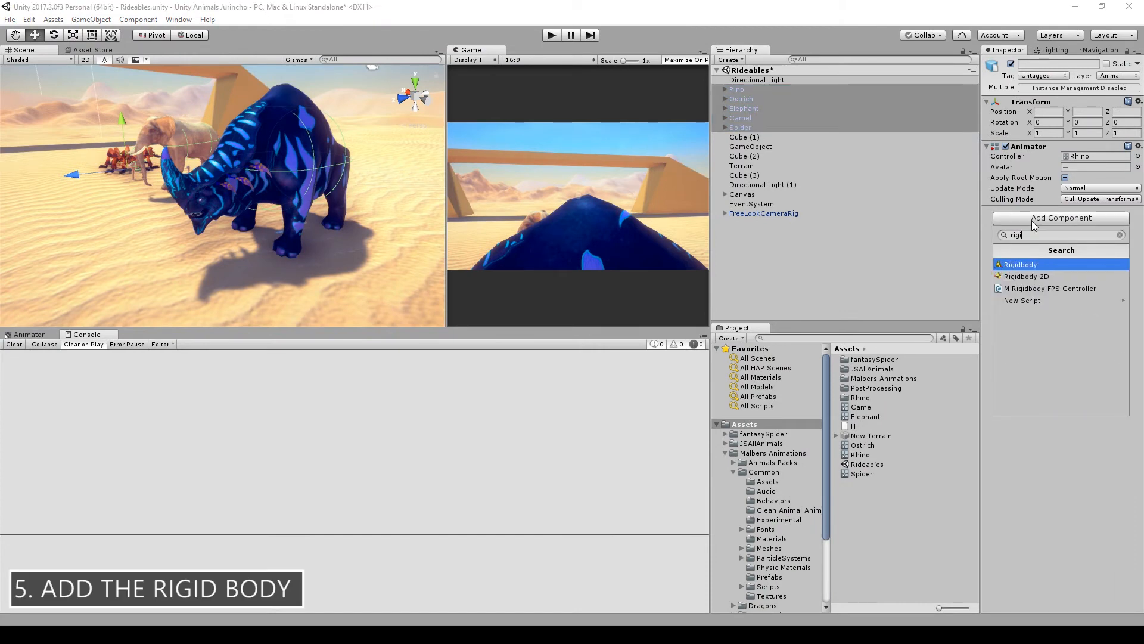
Add a mass-50 Rigidbody to the five animals, freezing Y position and all rotation.
left_click(1020, 264)
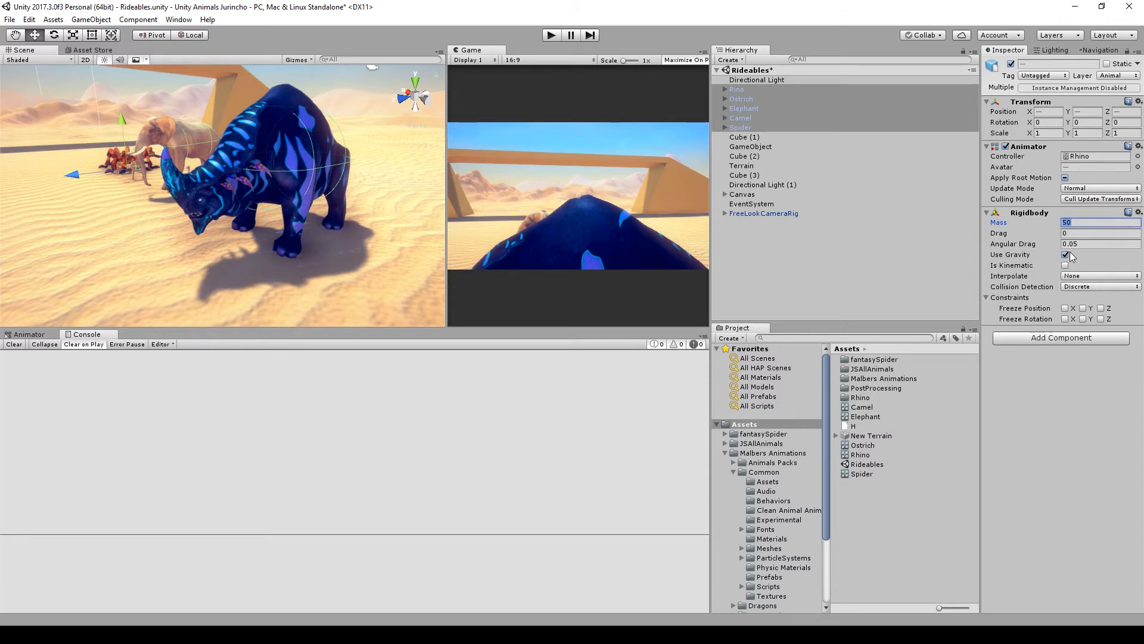
left_click(1083, 319)
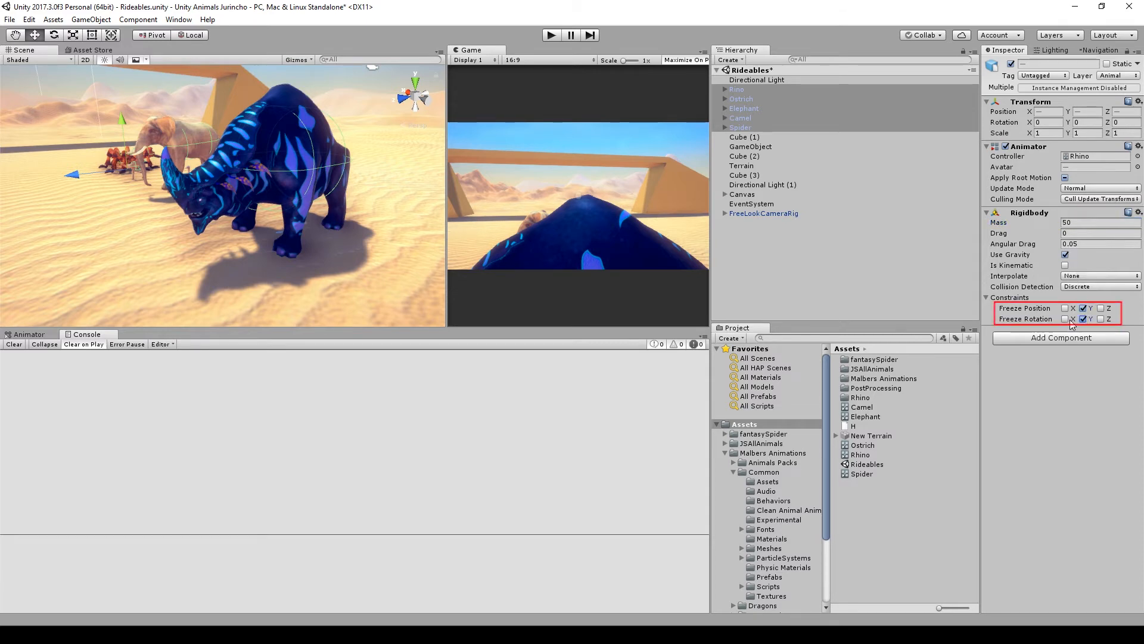
left_click(1065, 319)
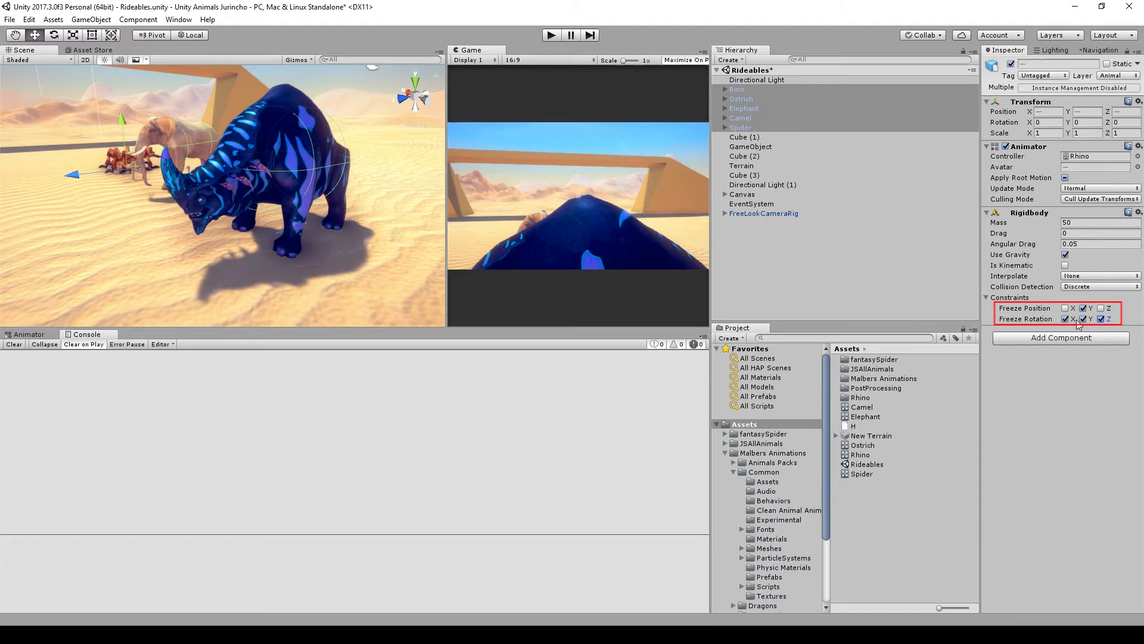
left_click(1100, 319)
type("Mal")
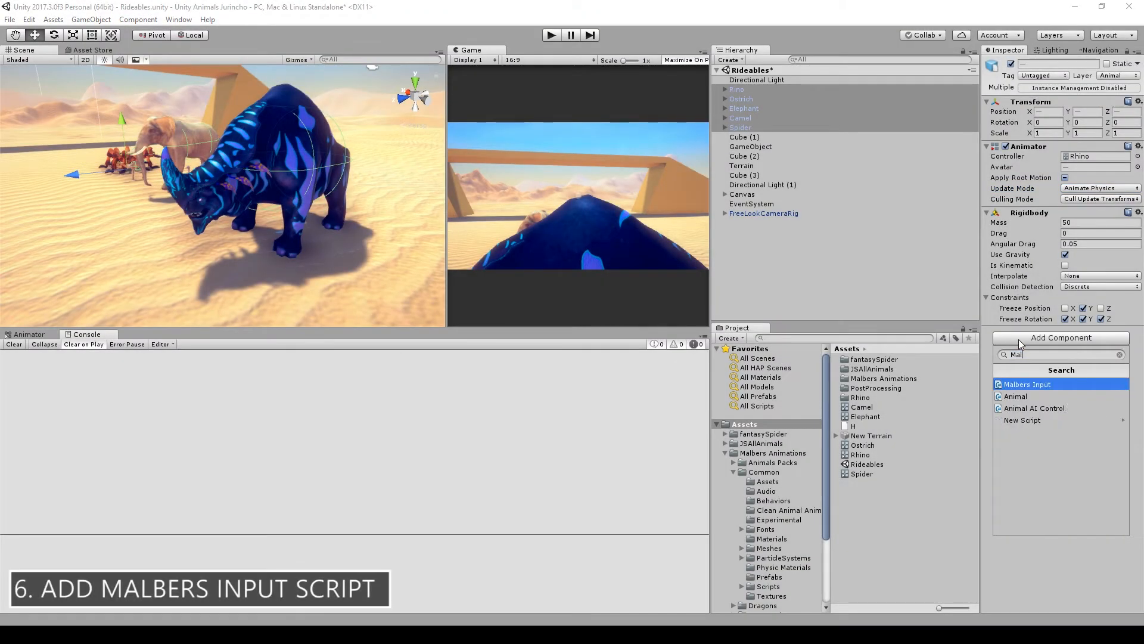
left_click(1026, 384)
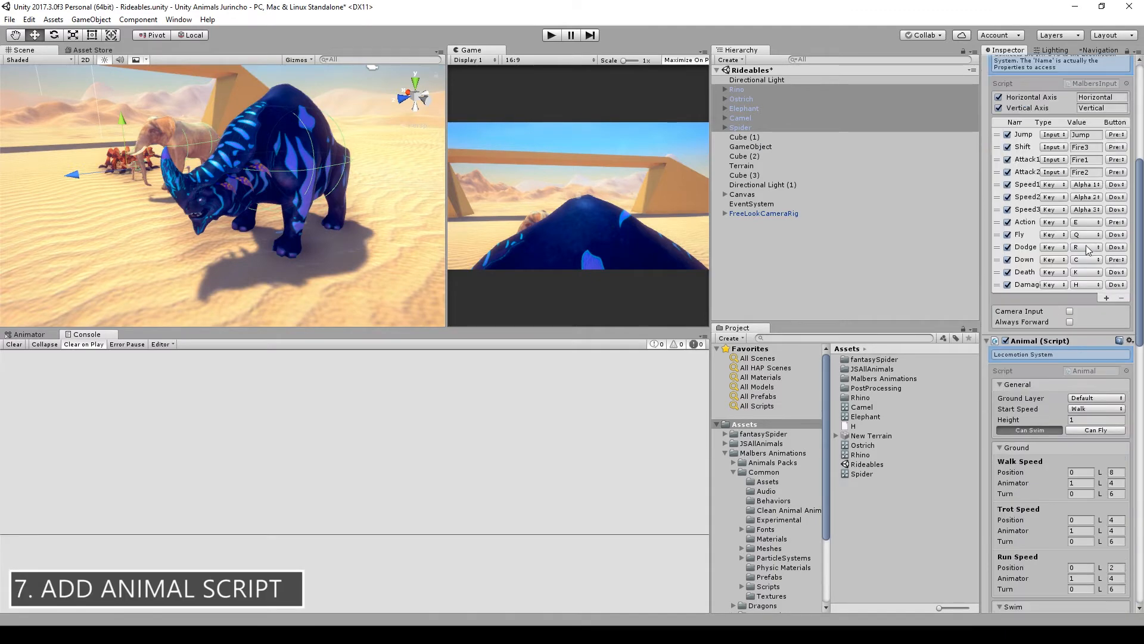
Scroll down the Inspector to the animals' Rigidbody and Malbers Input components.
scroll("down", 3)
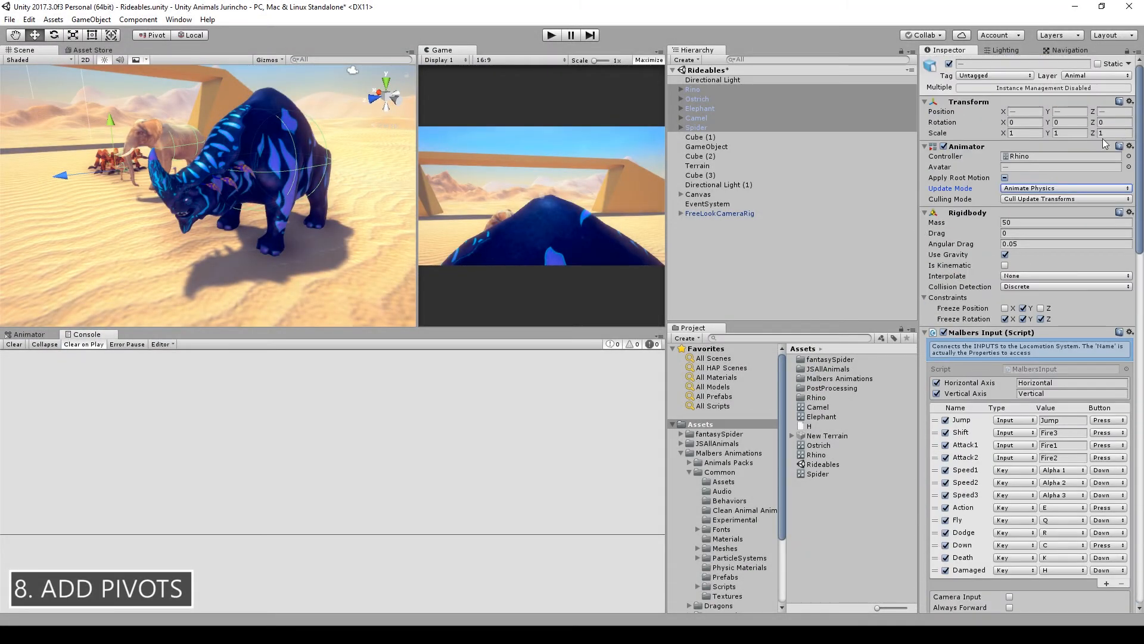
mouse_move(88, 179)
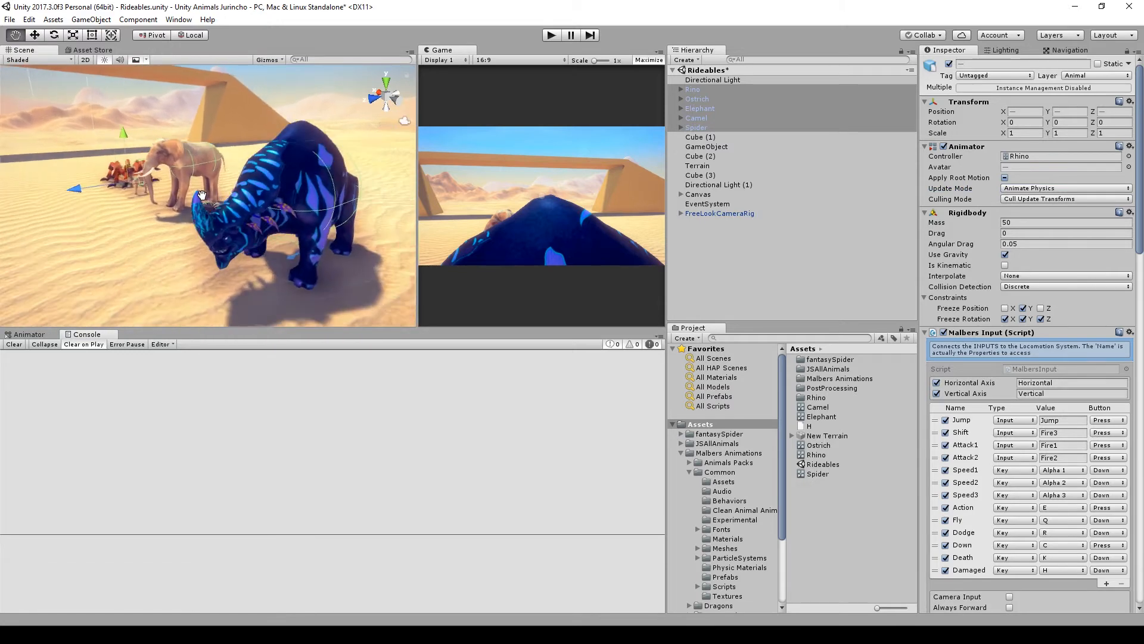
Select only the rhino and create an empty child for the chest pivot.
left_click(692, 89)
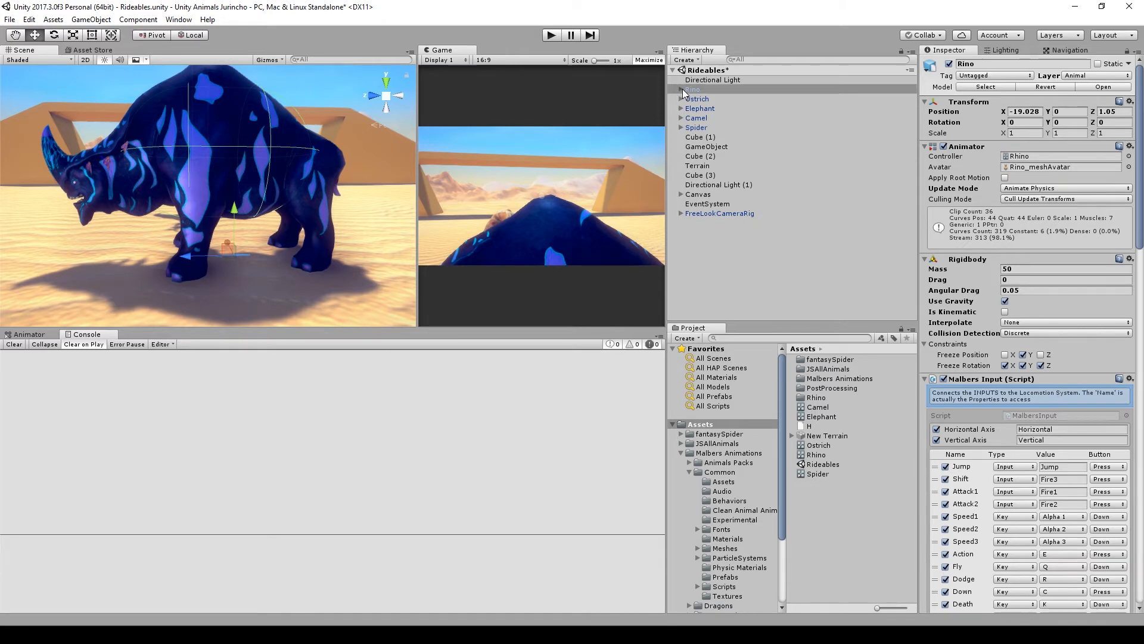
left_click(684, 59)
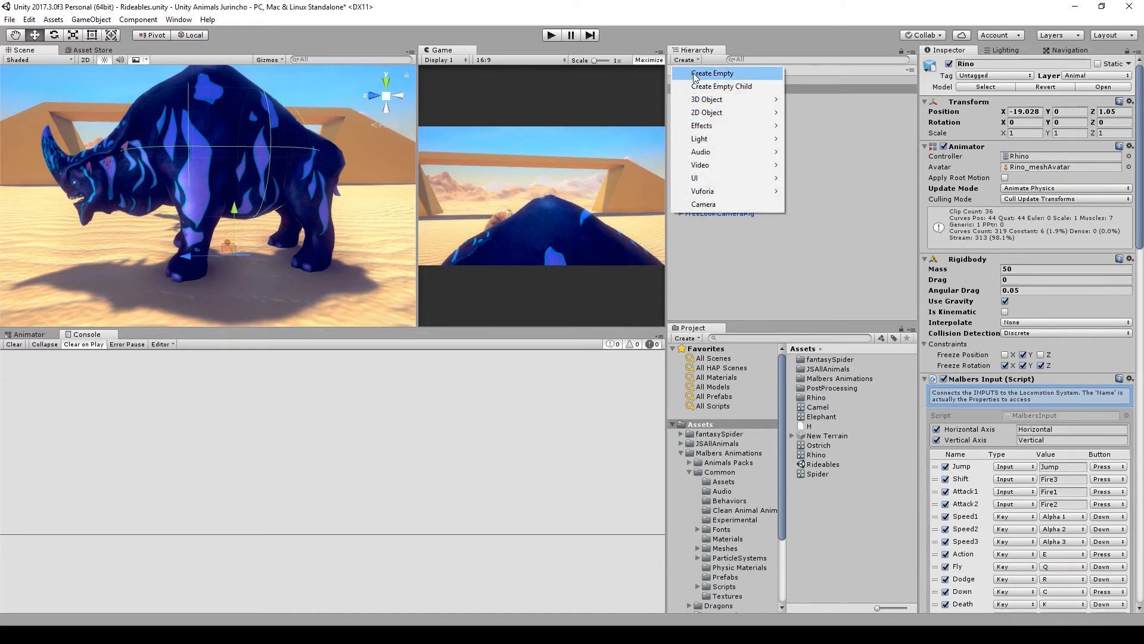
left_click(711, 73)
type("pivo")
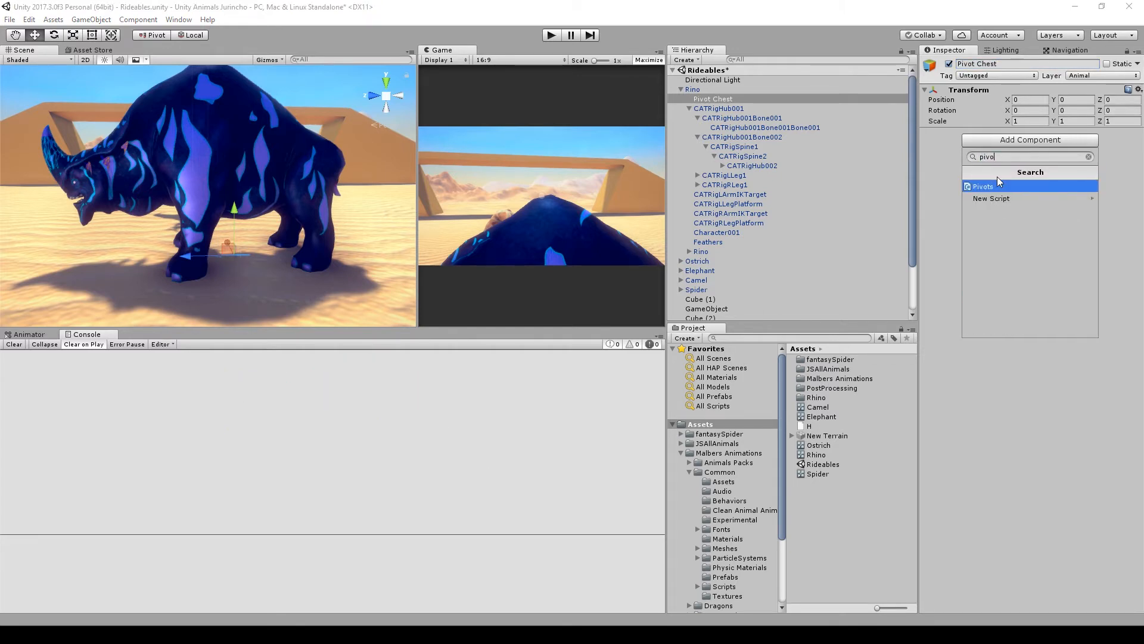
Give Pivot Chest a Pivots script with multiplier 1.25 and name Pivot Hip.
left_click(983, 186)
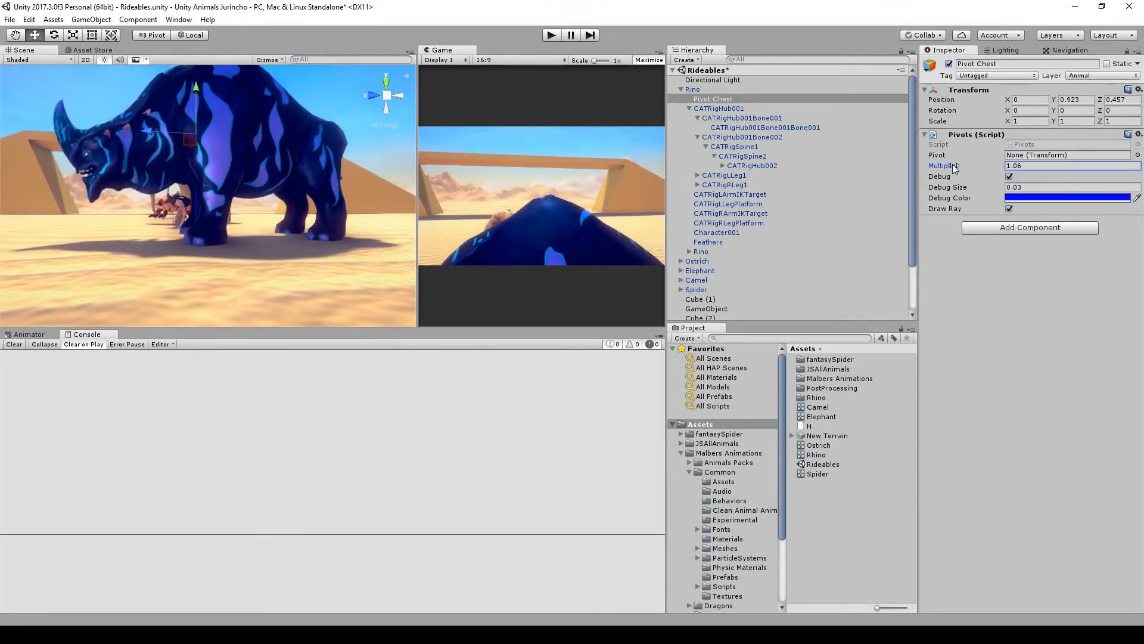
type("1.25")
left_click(1027, 64)
type("Hip")
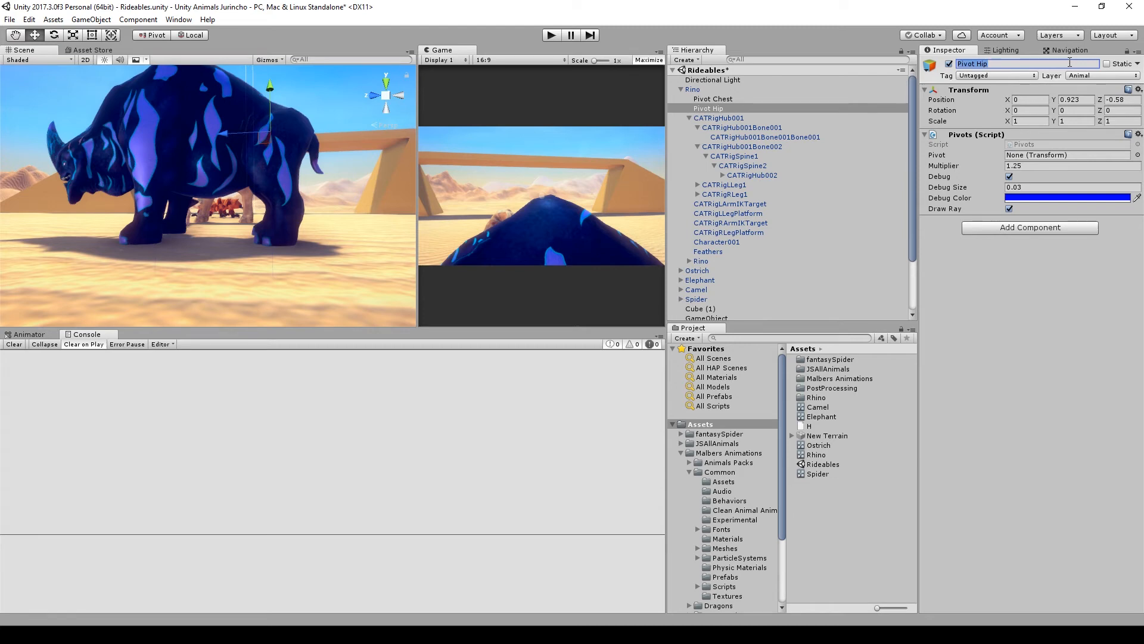
left_click(713, 98)
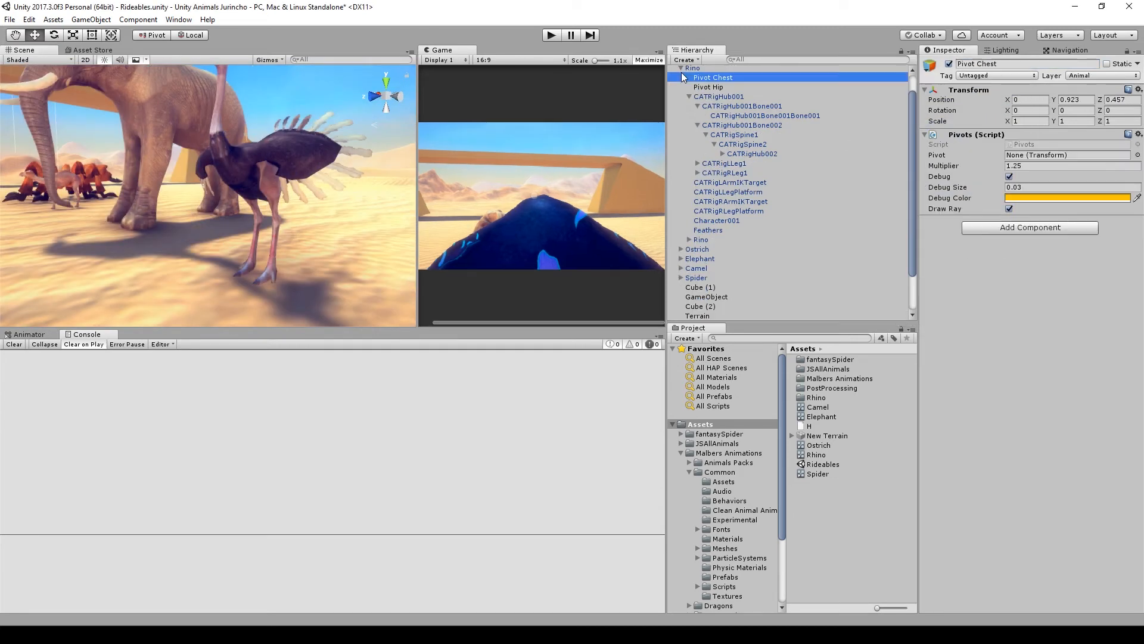
Add Pivot Chest objects with the Pivots script to Ostrich and Camel, then start an empty child on Spider.
left_click(697, 98)
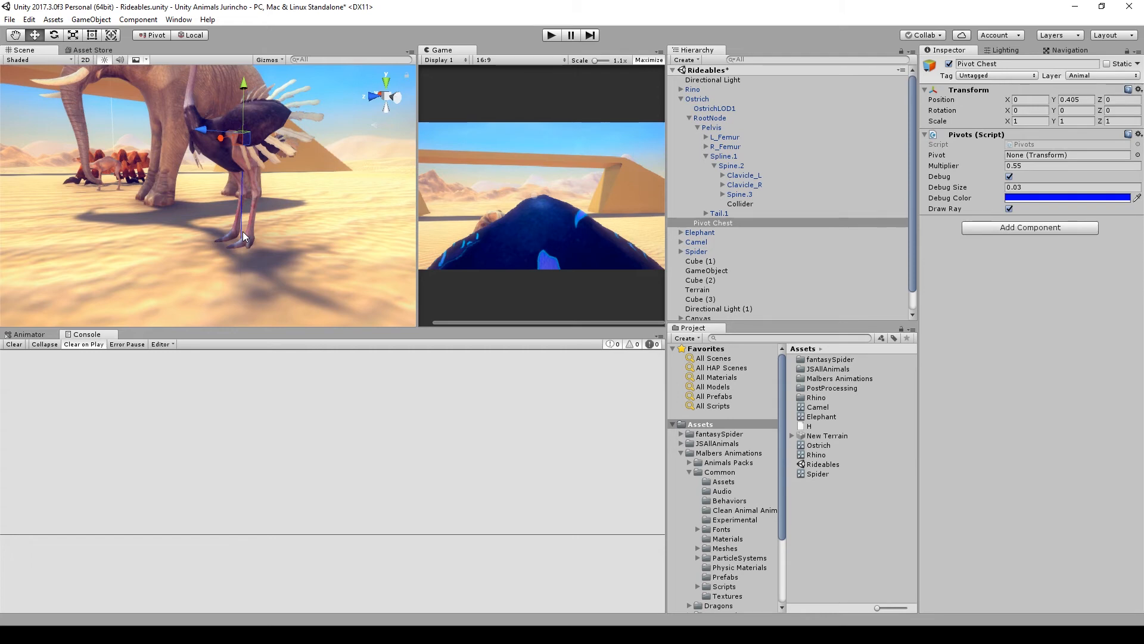
left_click(715, 213)
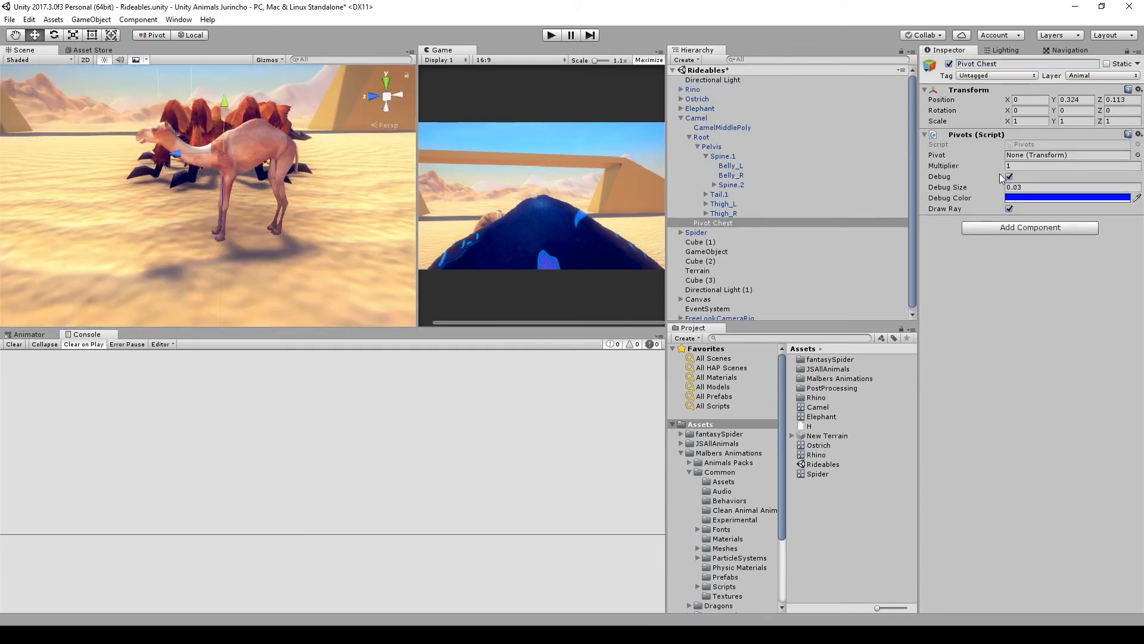
left_click(708, 232)
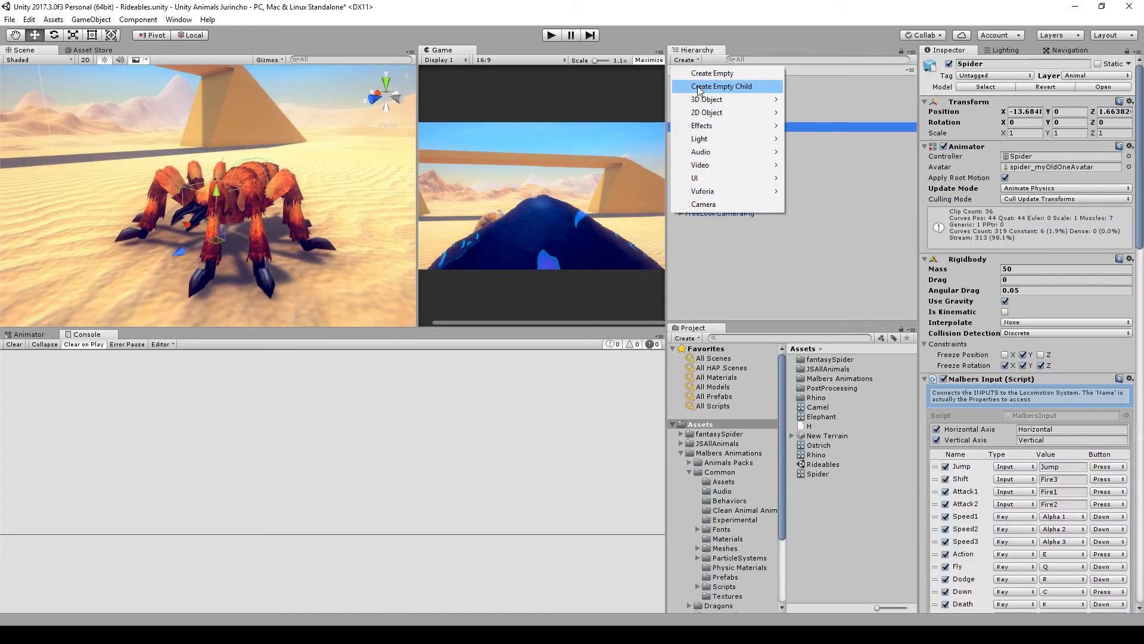
left_click(719, 86)
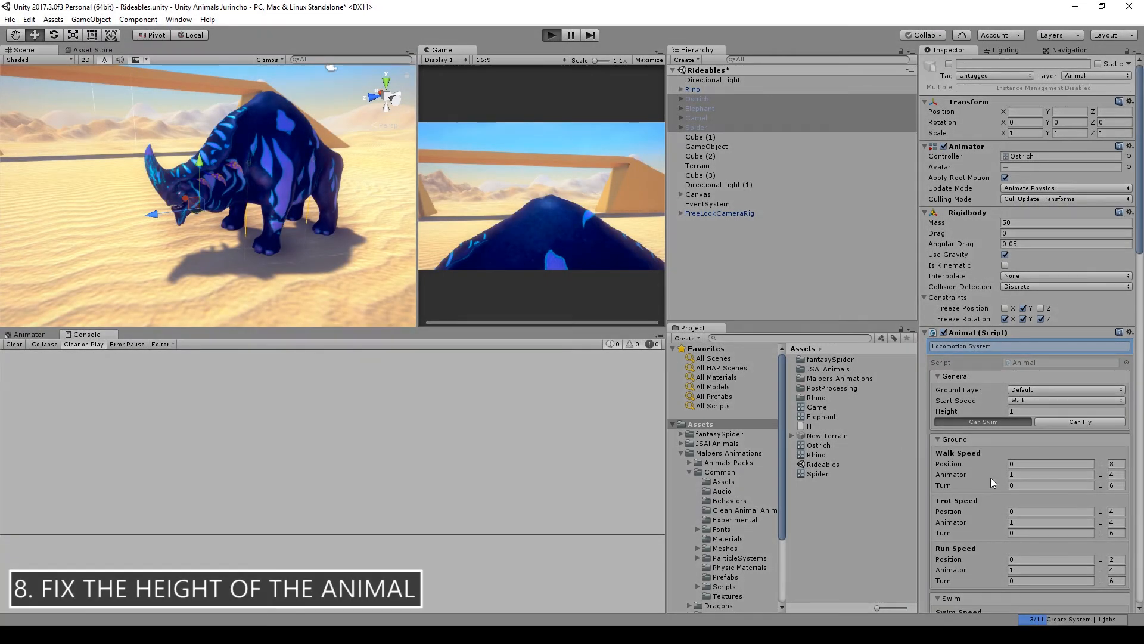
Test in Play mode and set Animal heights: Rino 0.94, Ostrich 0.4, Elephant 0.83, Camel 0.3, Spider 0.4.
left_click(550, 35)
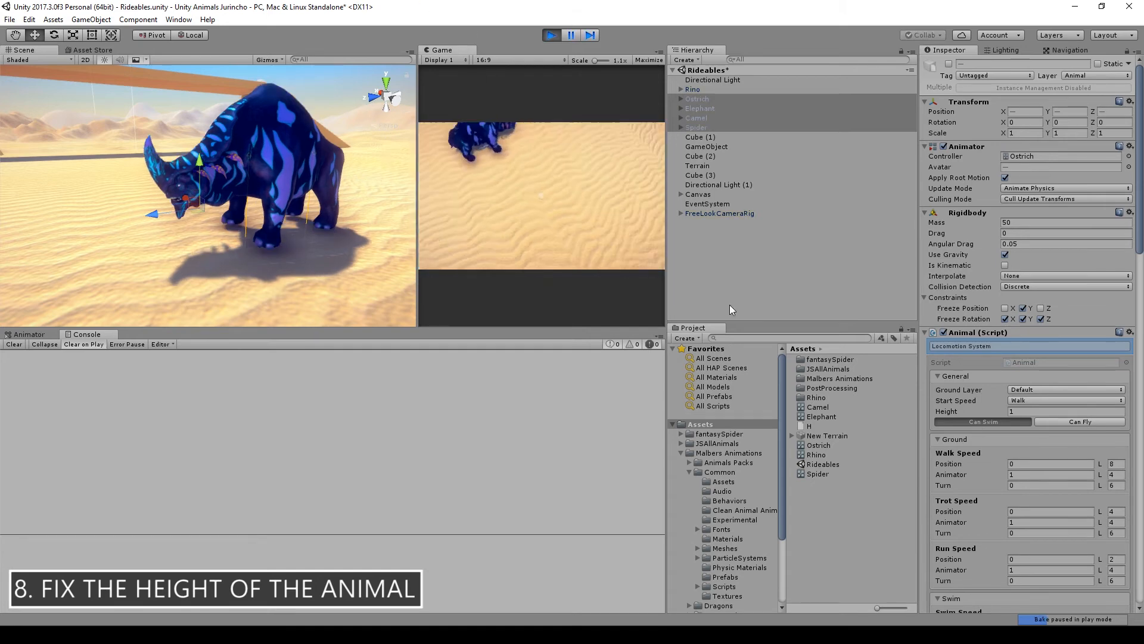
left_click(692, 89)
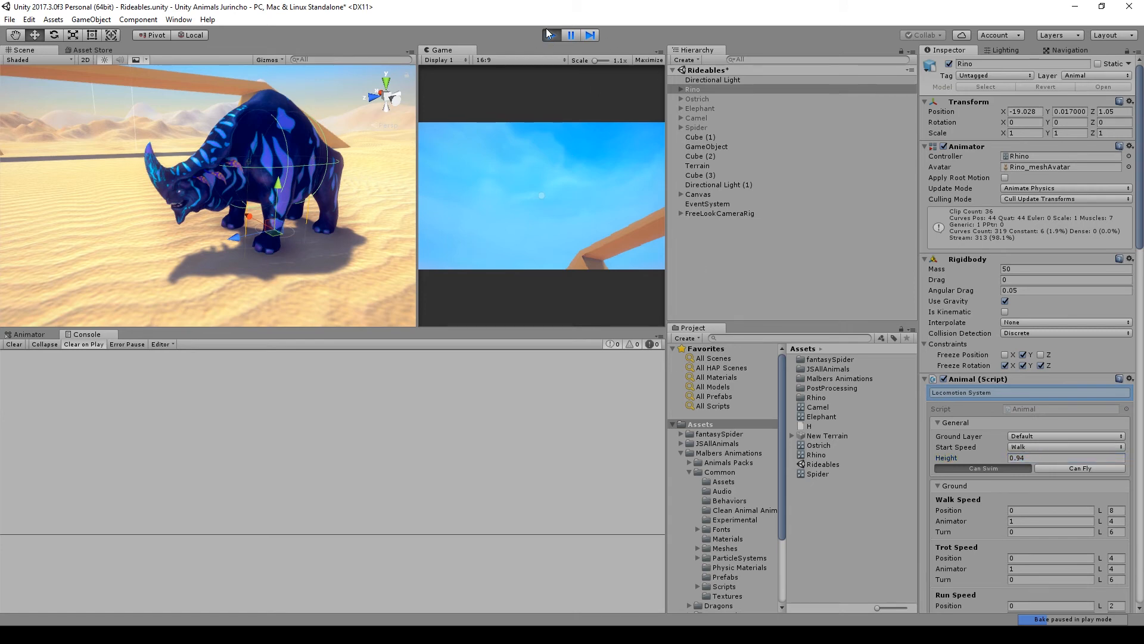
left_click(571, 34)
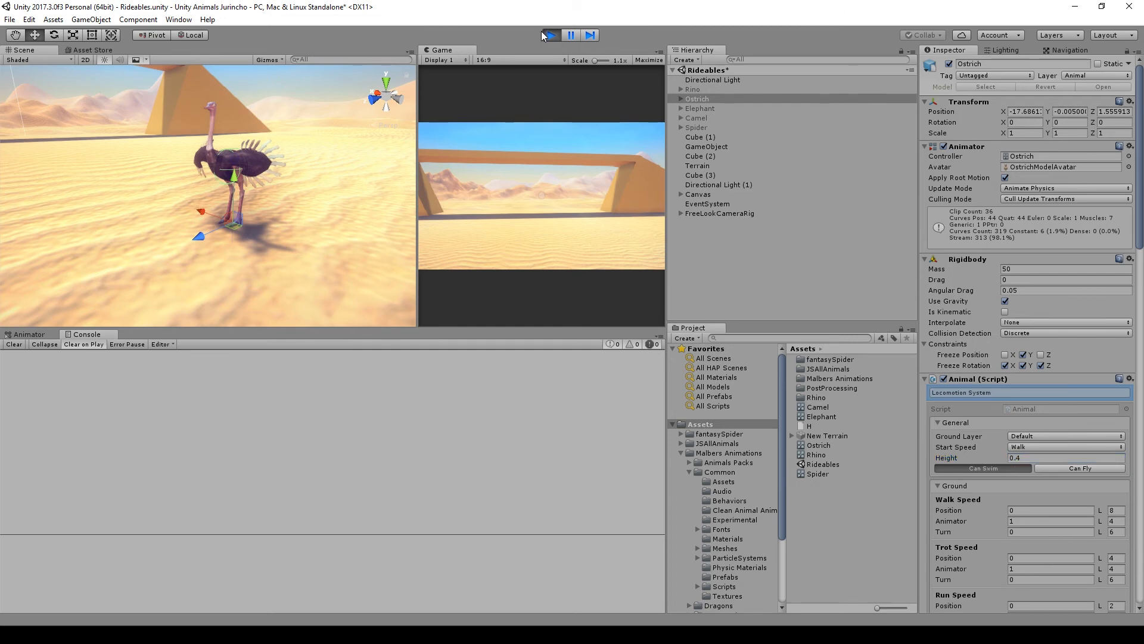
left_click(550, 35)
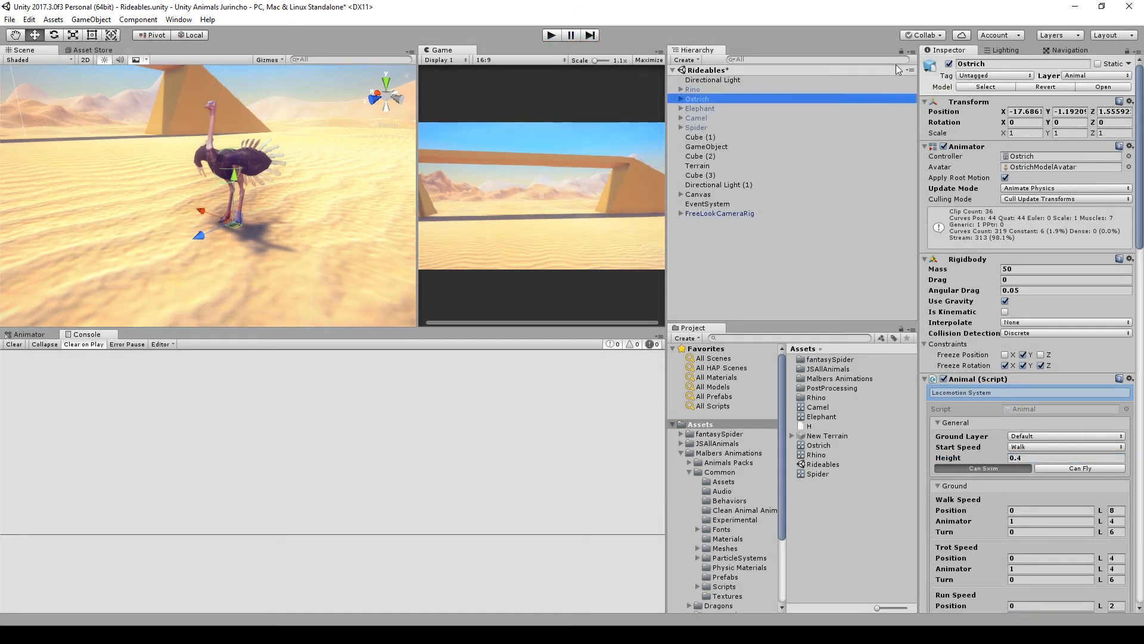
left_click(700, 108)
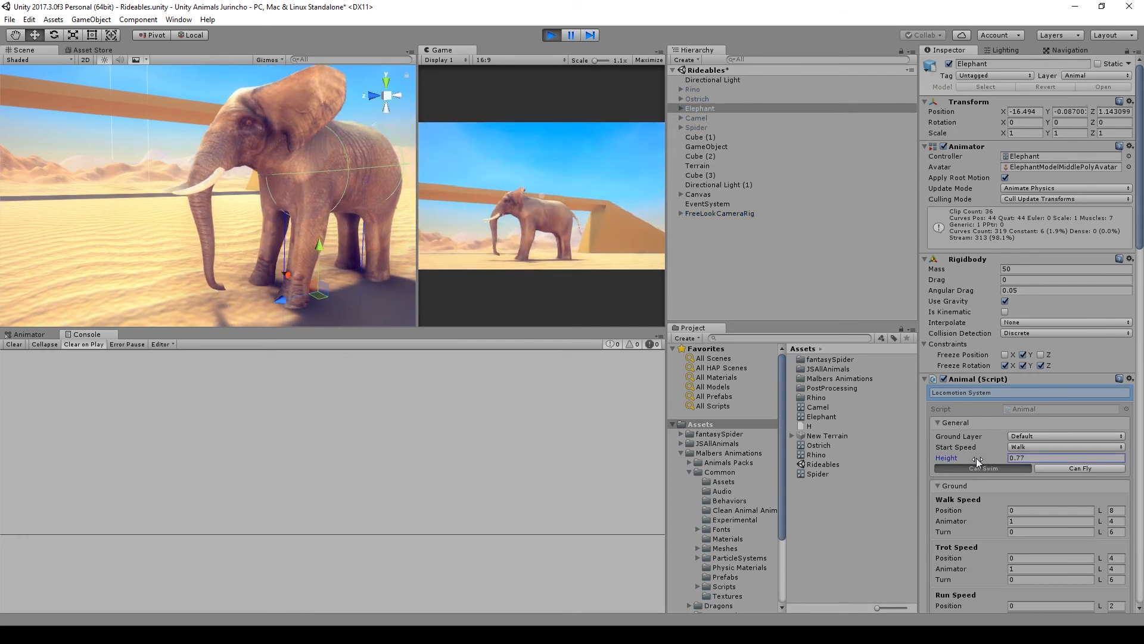
left_click(551, 34)
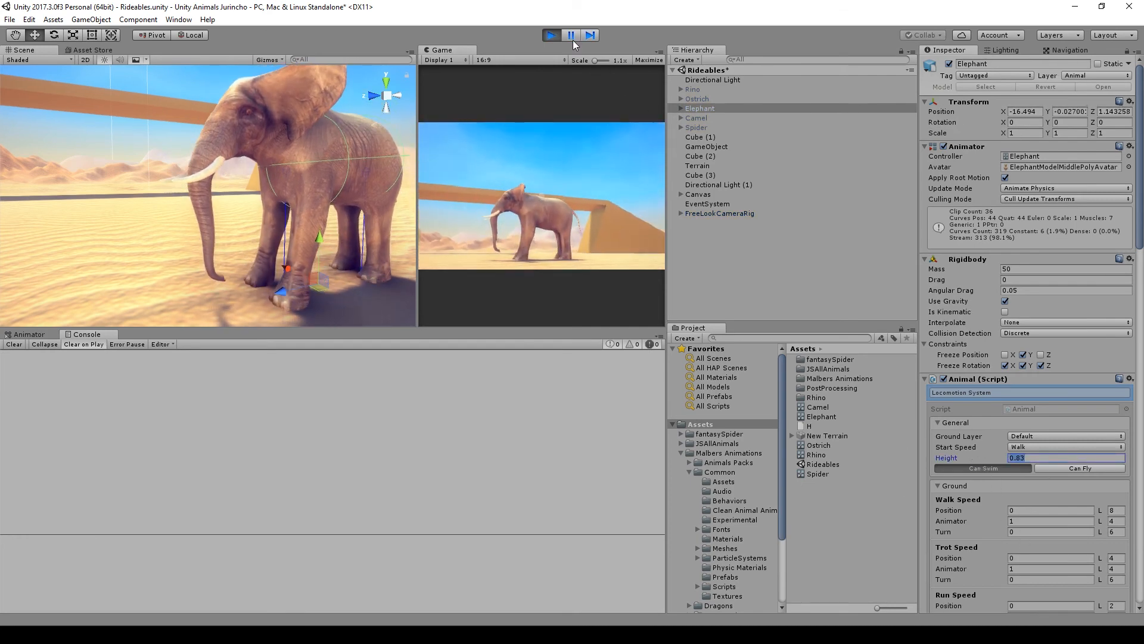
left_click(696, 117)
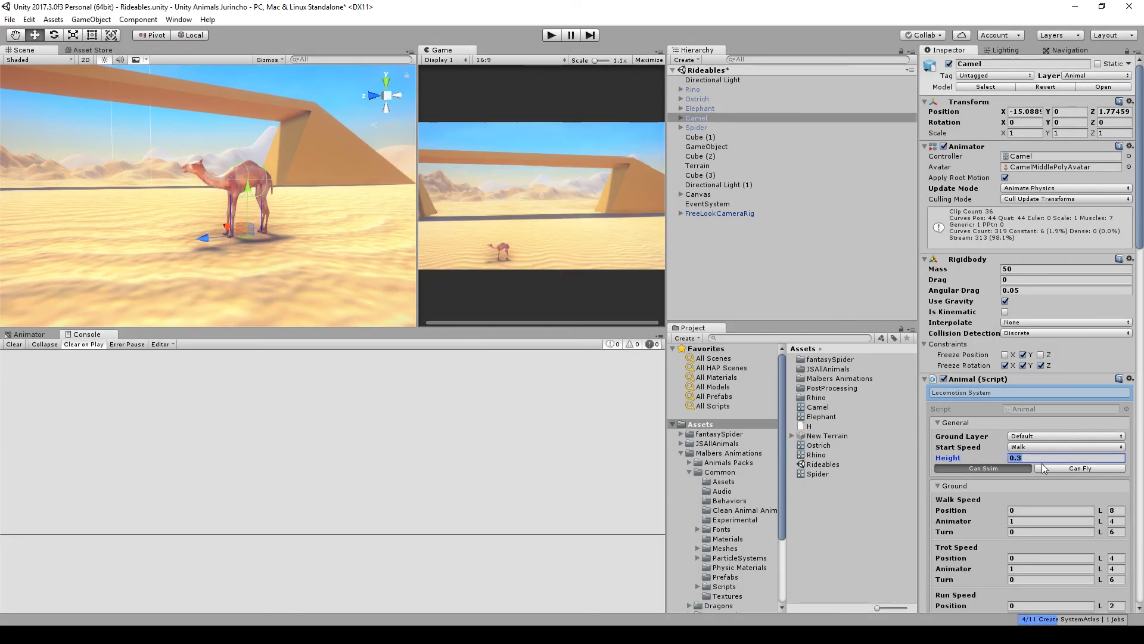
left_click(696, 127)
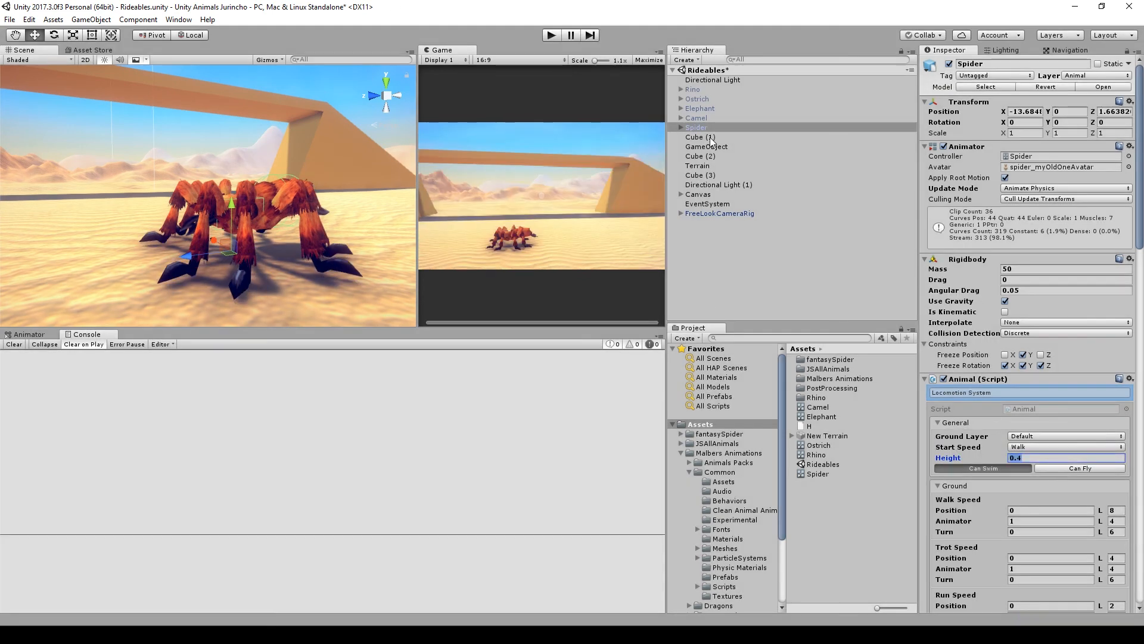
left_click(692, 89)
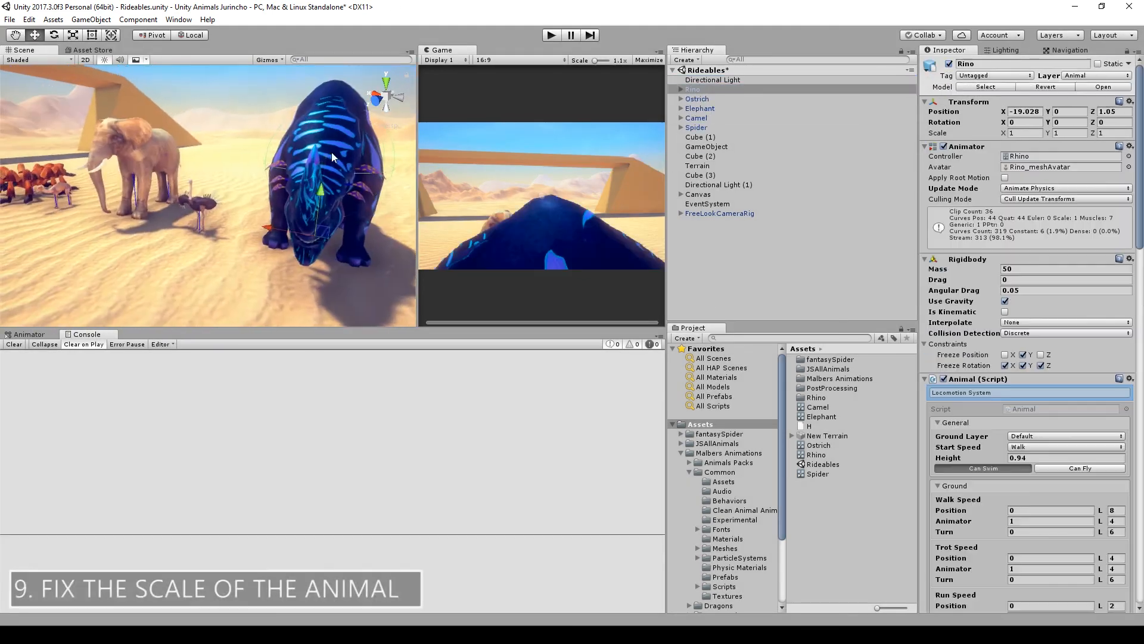
Place the Rider TPC cowboy, scale ostrich to about 2.95 and elephant to 2.31, and move the rhino.
left_click(699, 108)
type("Rider tpc")
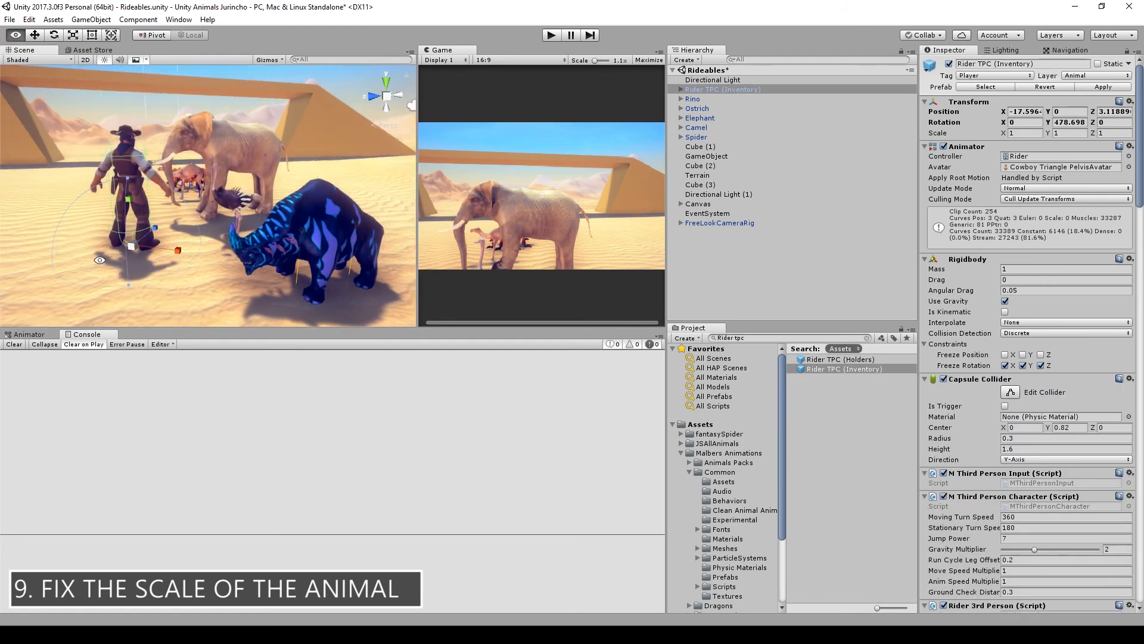
left_click(697, 108)
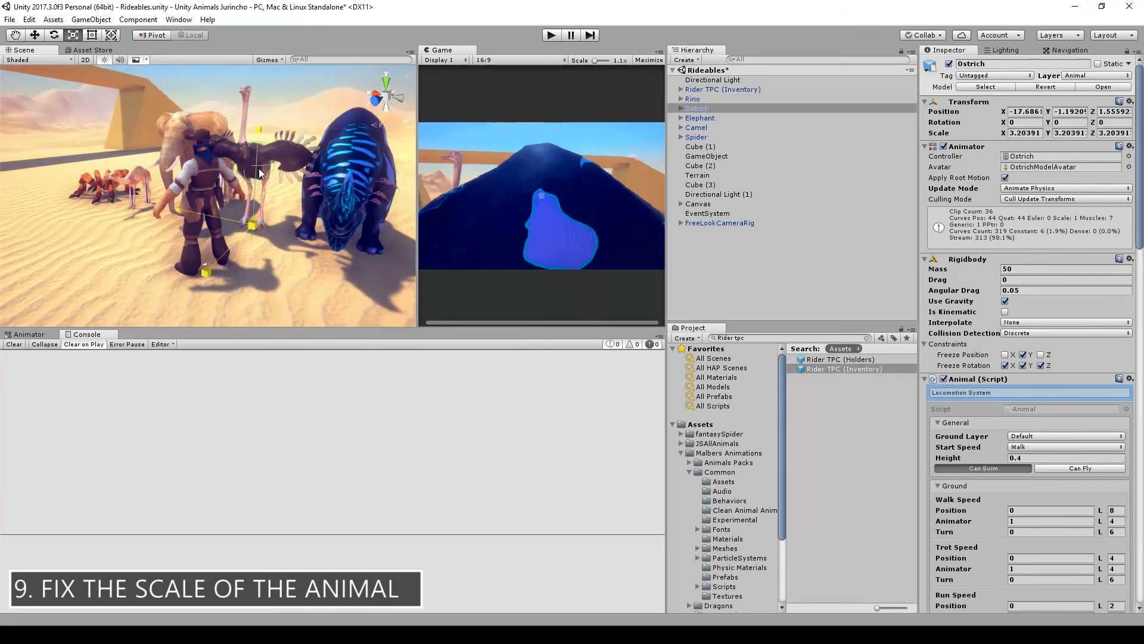
left_click(699, 118)
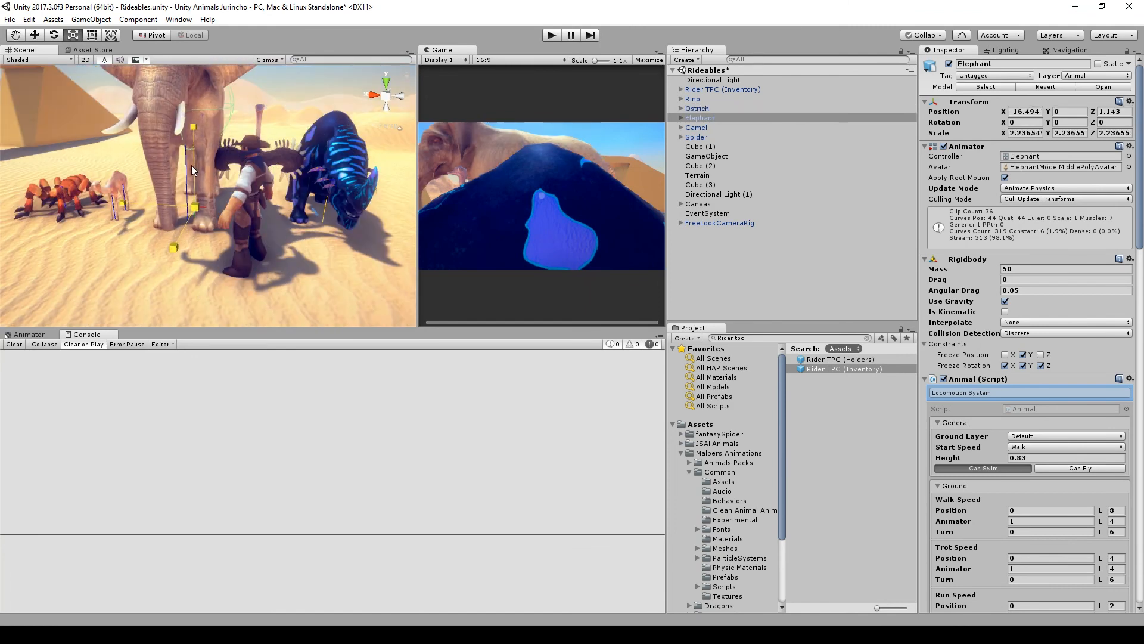
left_click(696, 127)
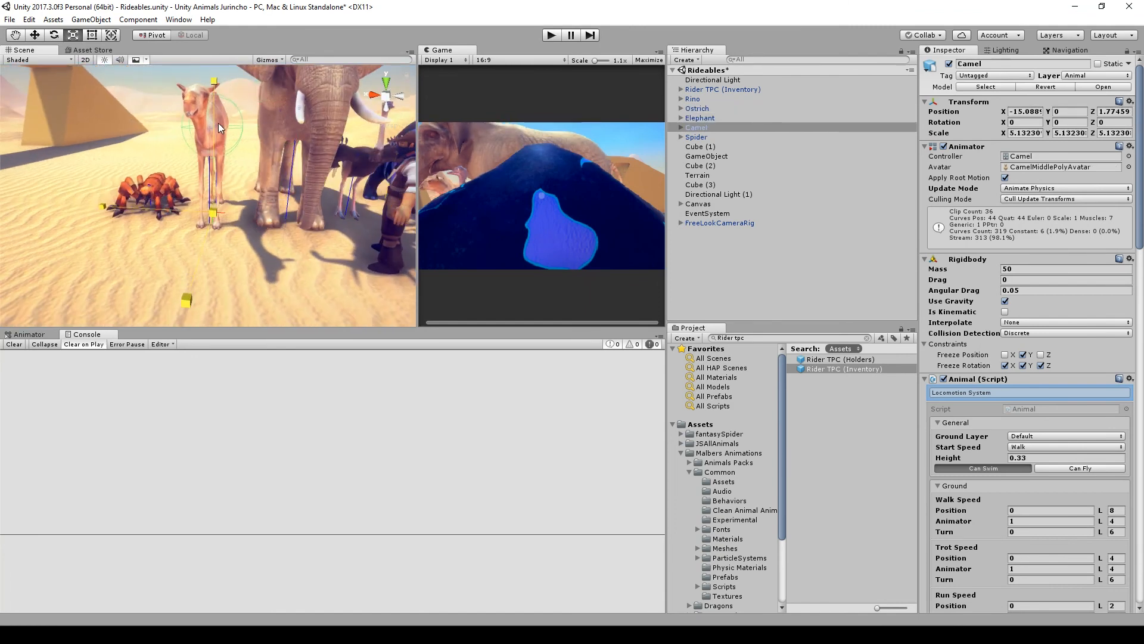
left_click(697, 137)
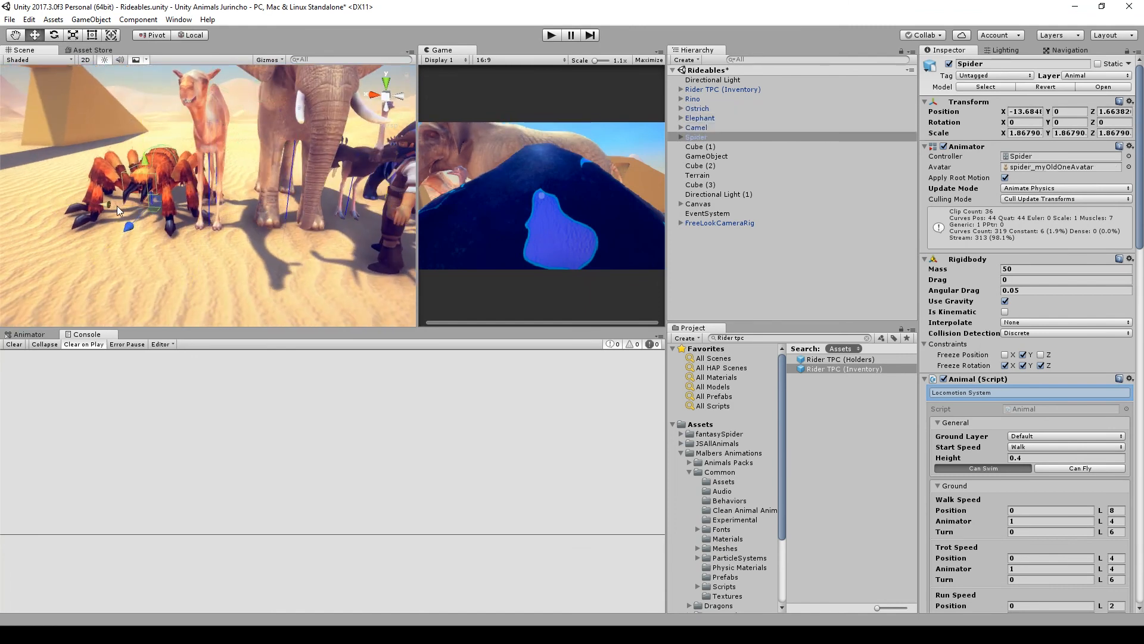
left_click(692, 98)
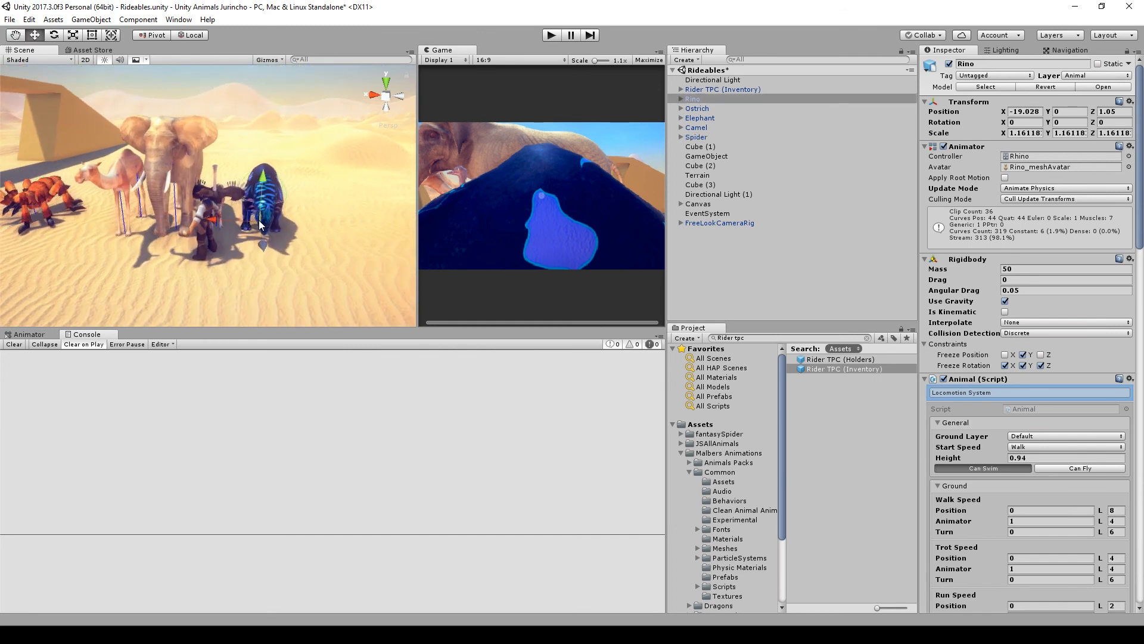
left_click(697, 108)
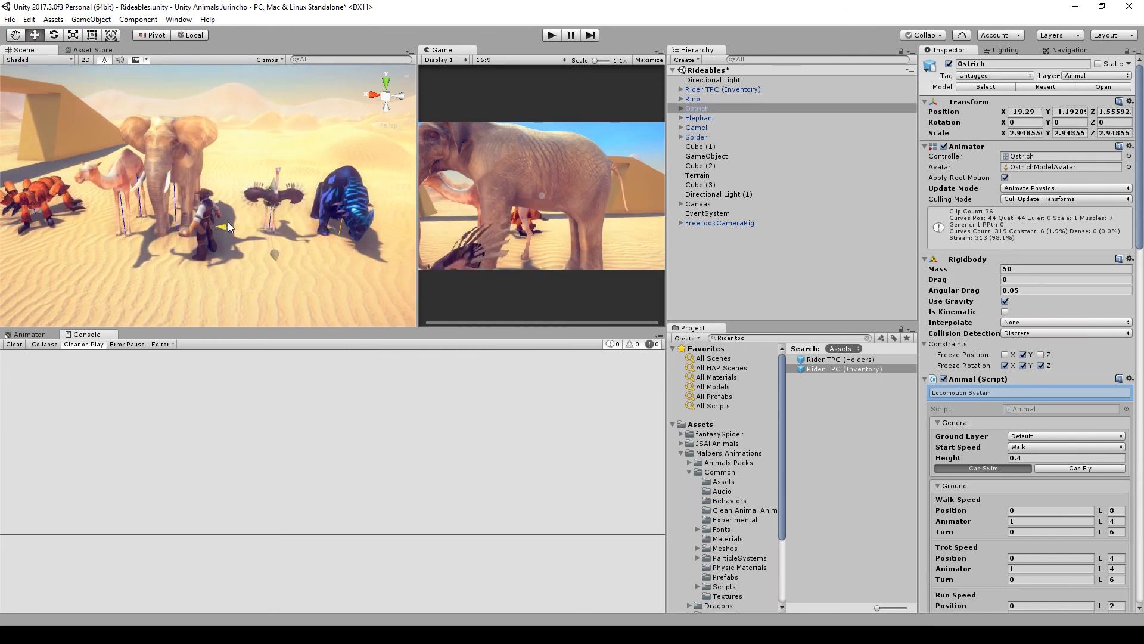
left_click(692, 99)
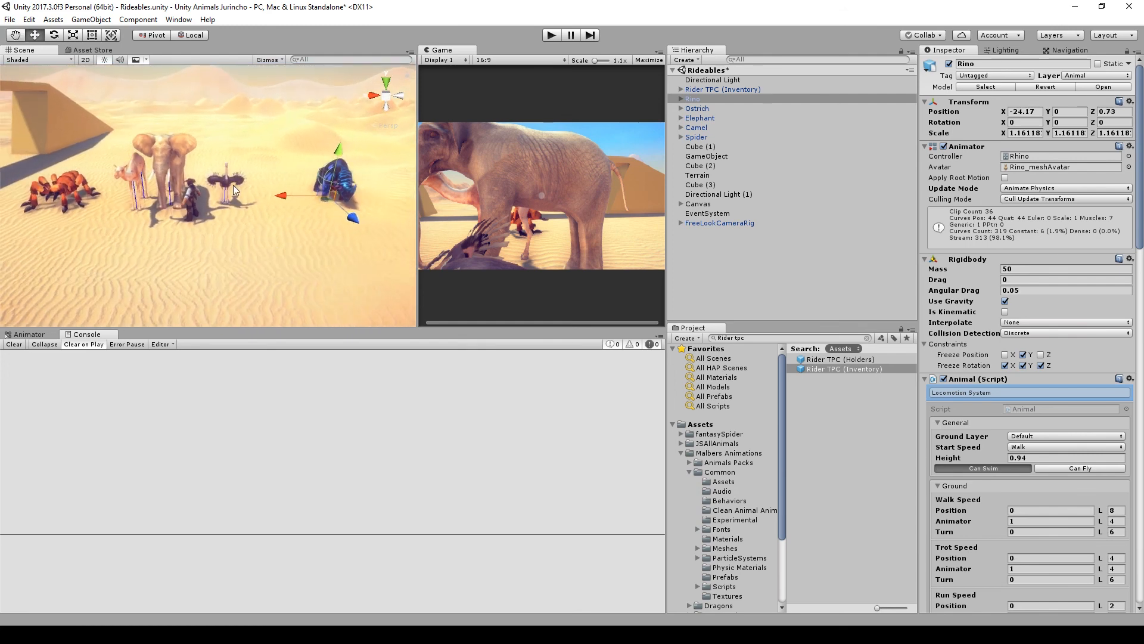
left_click(700, 118)
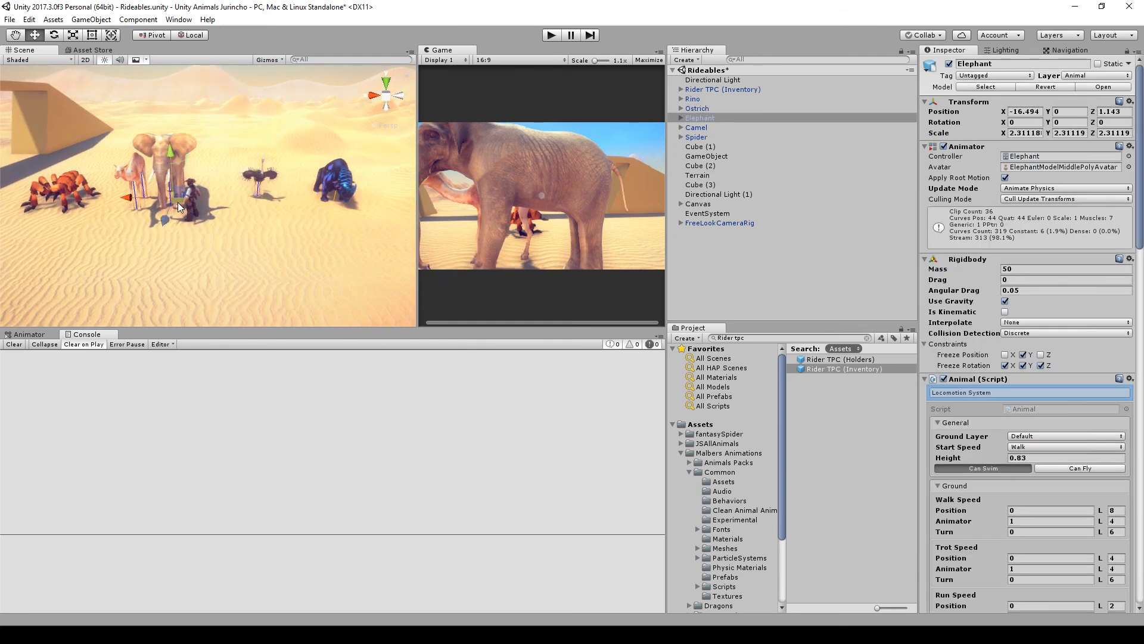